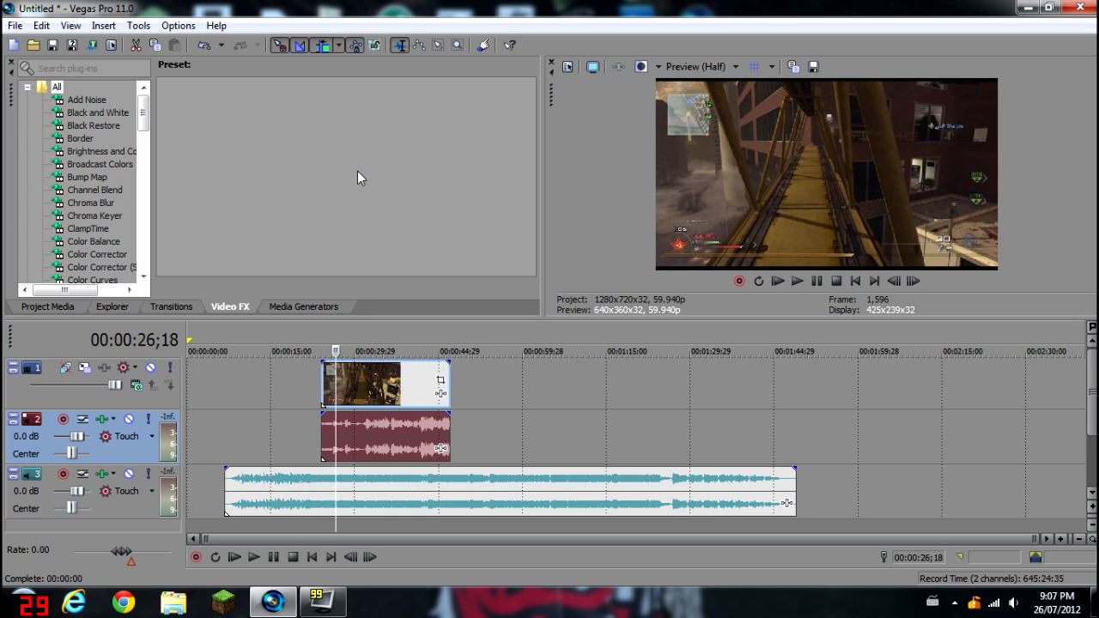
pyautogui.moveTo(704, 66)
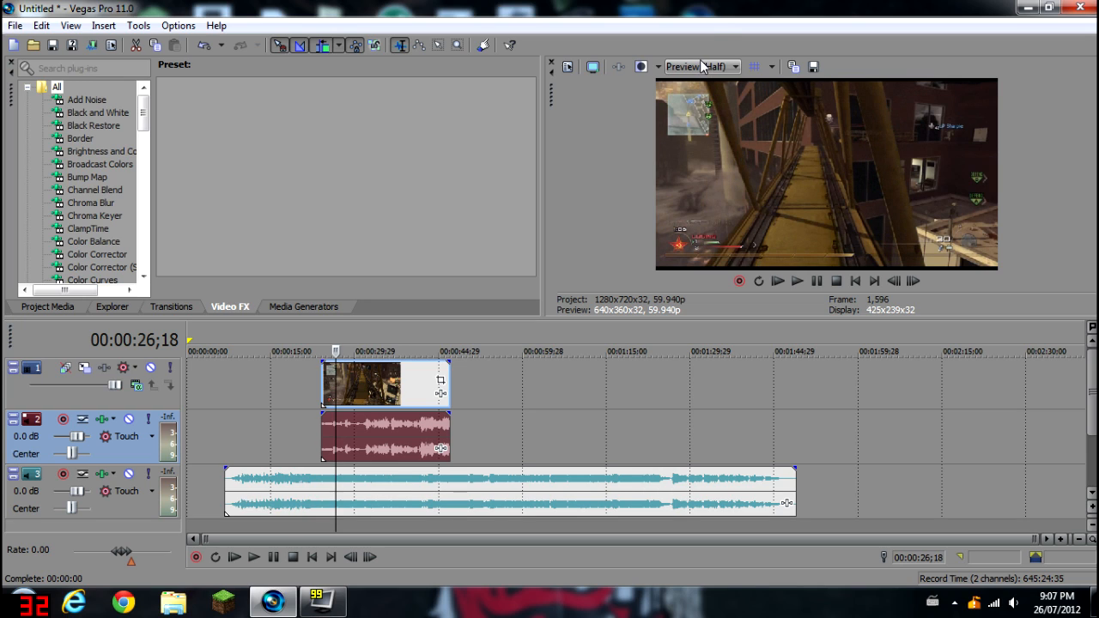
pyautogui.moveTo(713, 41)
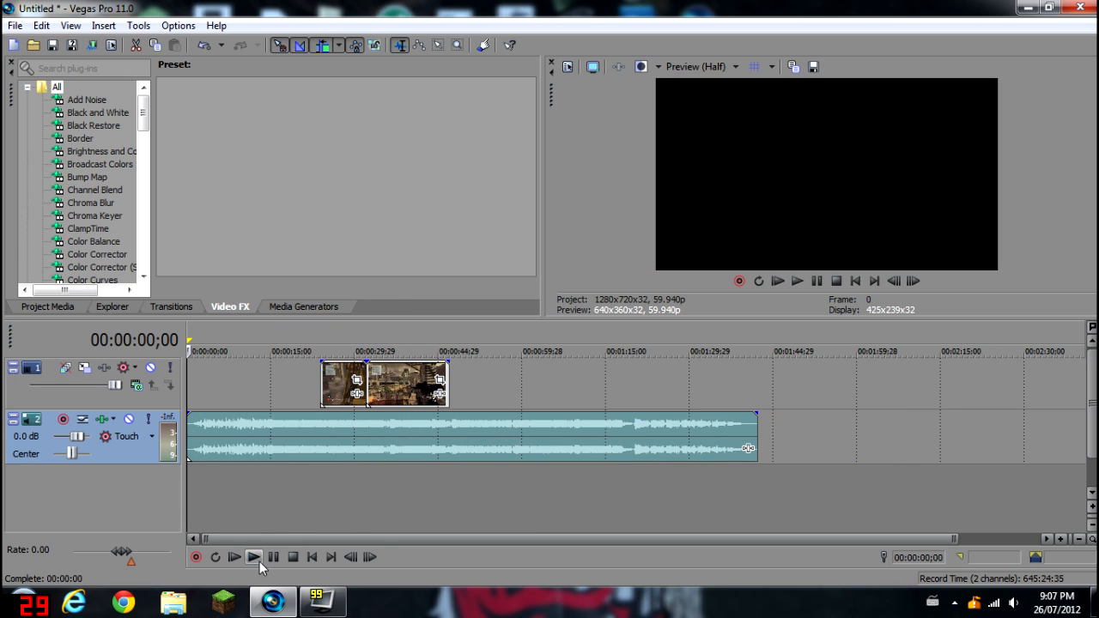
# Play the song from the start to hear the beat near 14 seconds, then pause
pyautogui.click(253, 556)
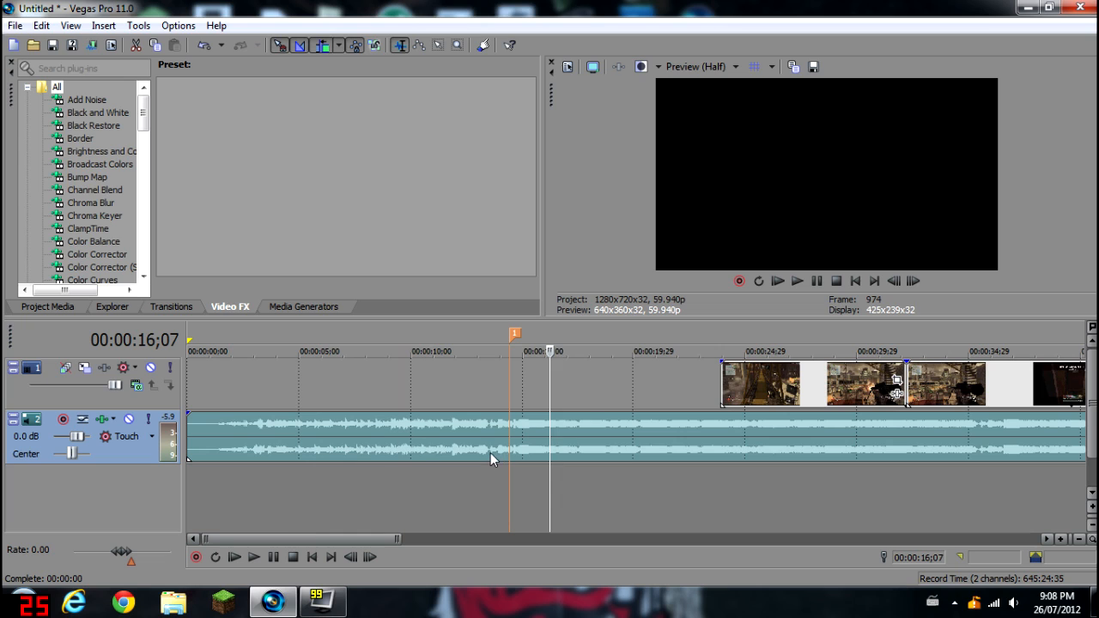
pyautogui.click(254, 557)
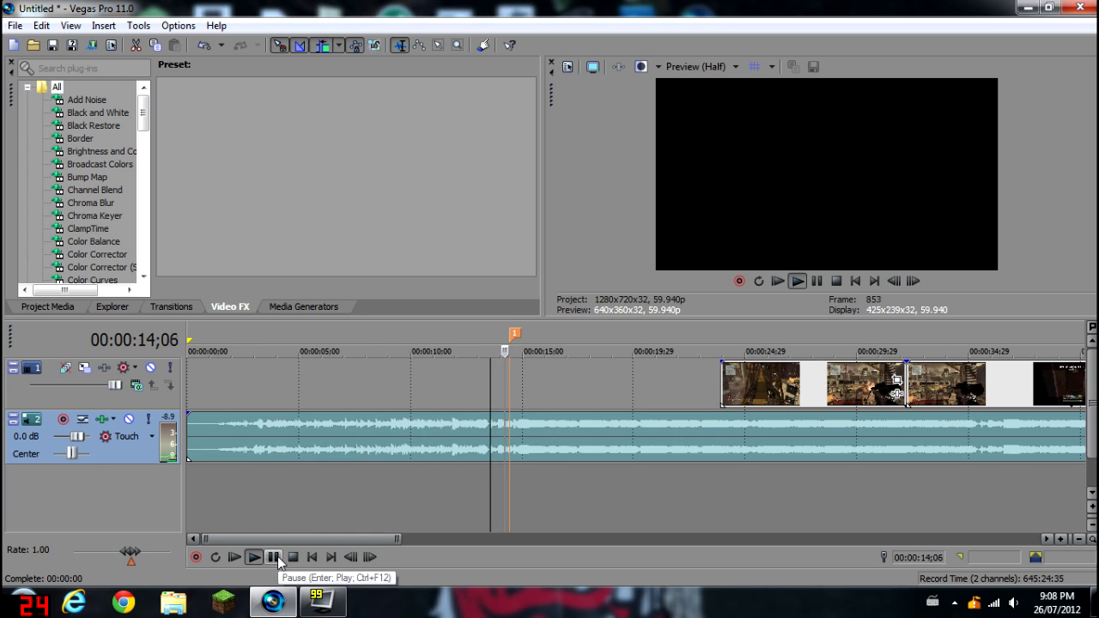
pyautogui.click(273, 556)
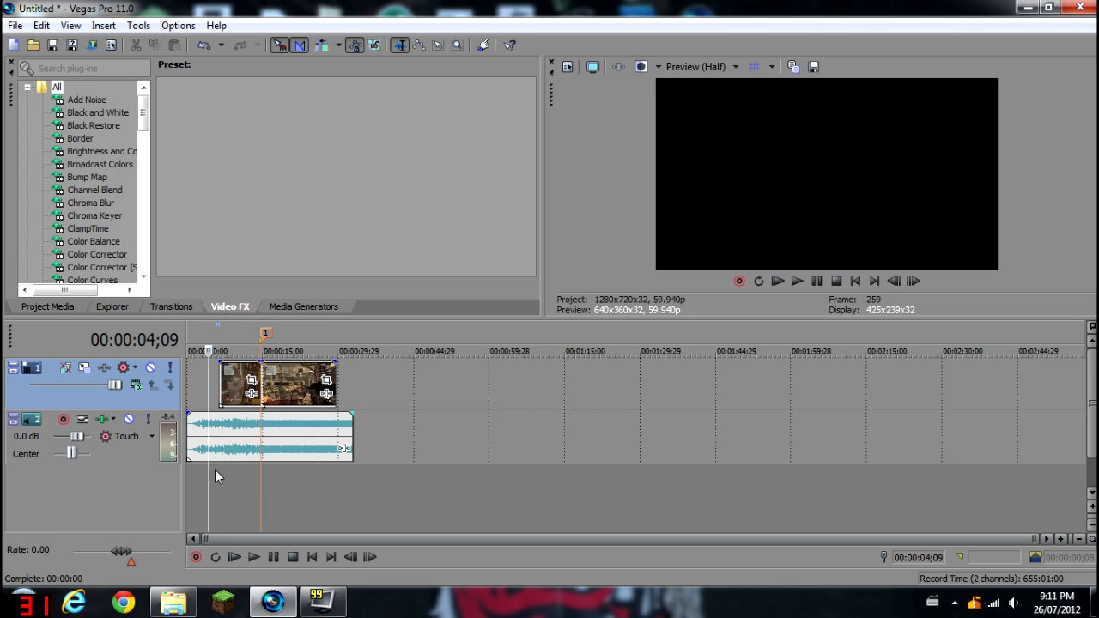
pyautogui.moveTo(231, 462)
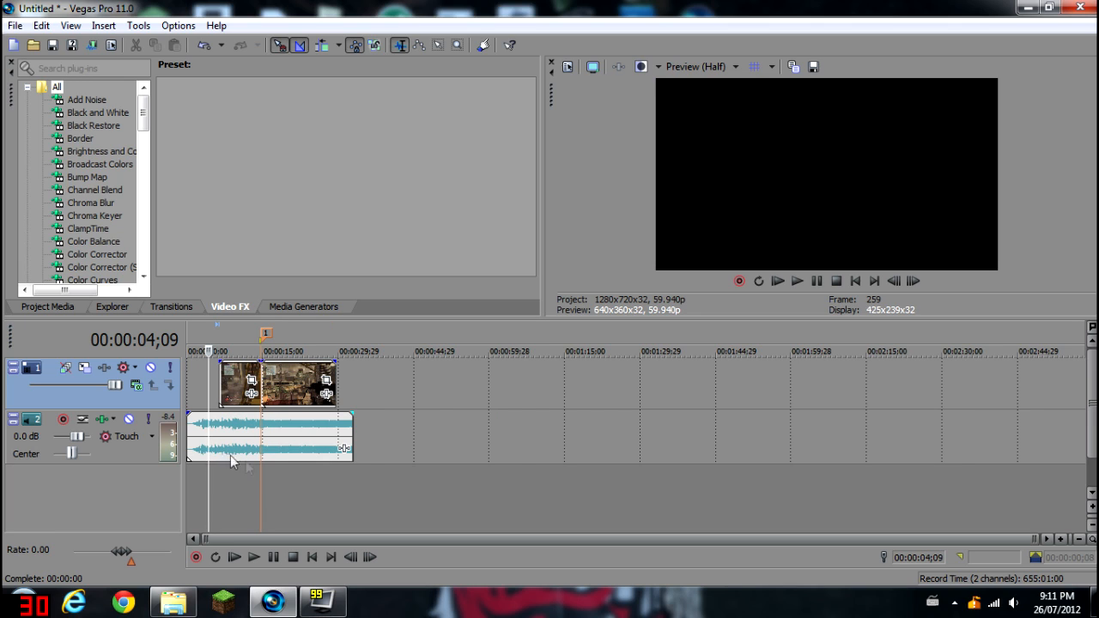
# Preview the repositioned gameplay clips against the trimmed song from near the beginning
pyautogui.click(234, 557)
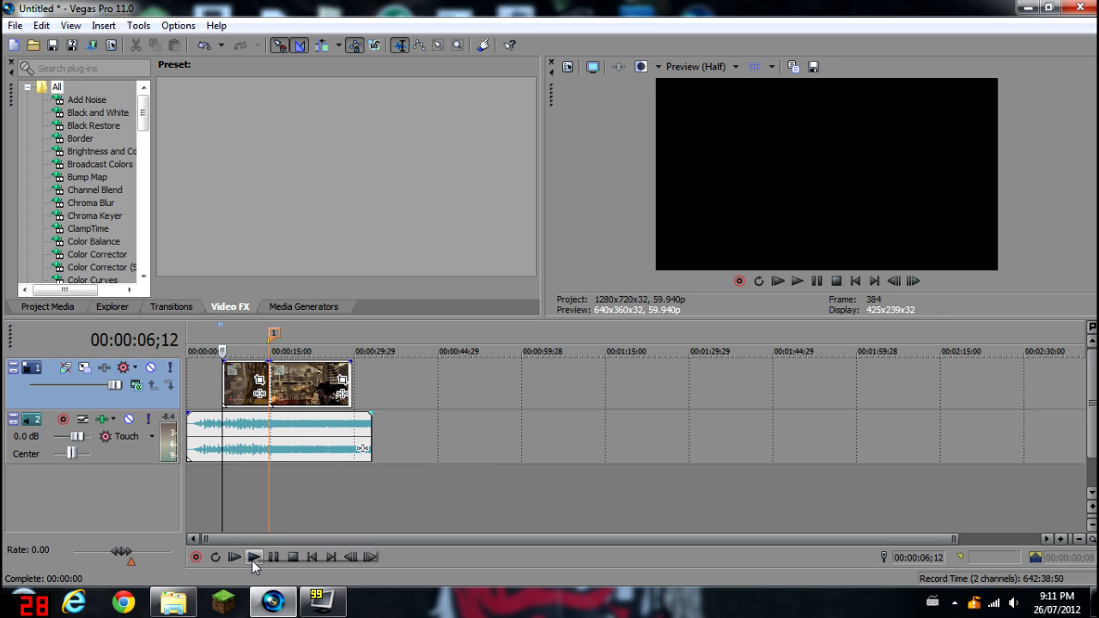
pyautogui.click(233, 556)
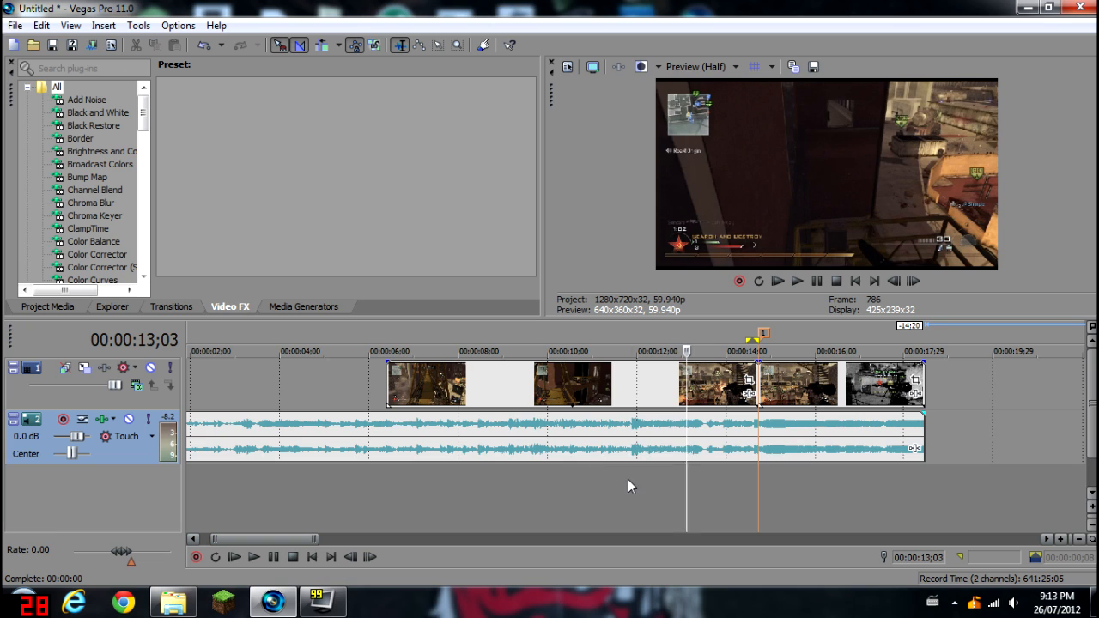
# Select the clip near 12–14 seconds and preview the cut clips with the song
pyautogui.click(626, 351)
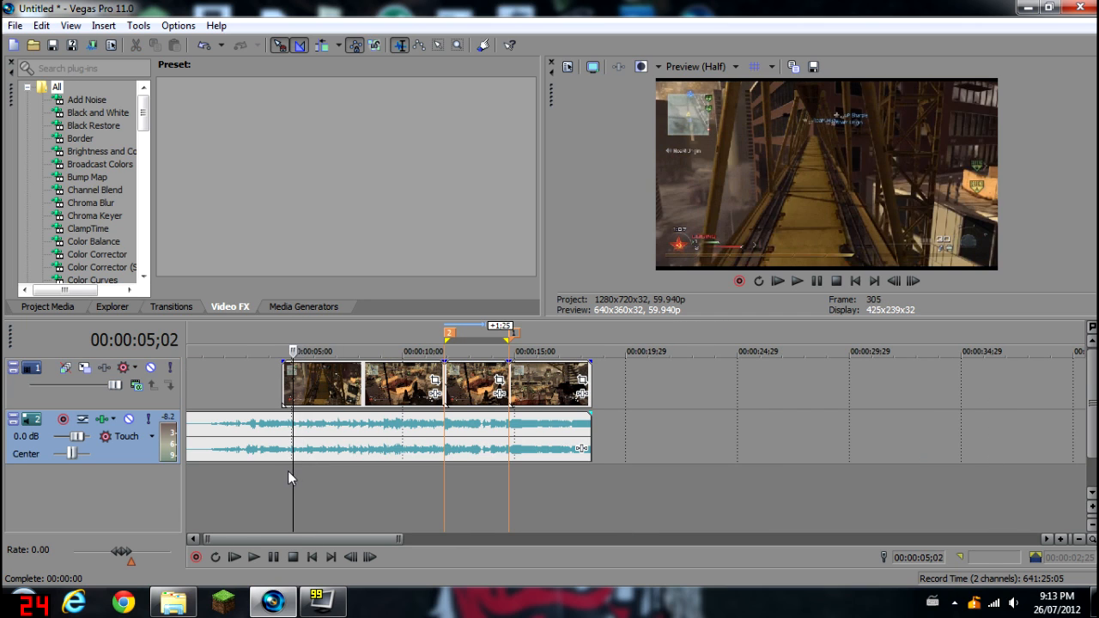
pyautogui.click(253, 557)
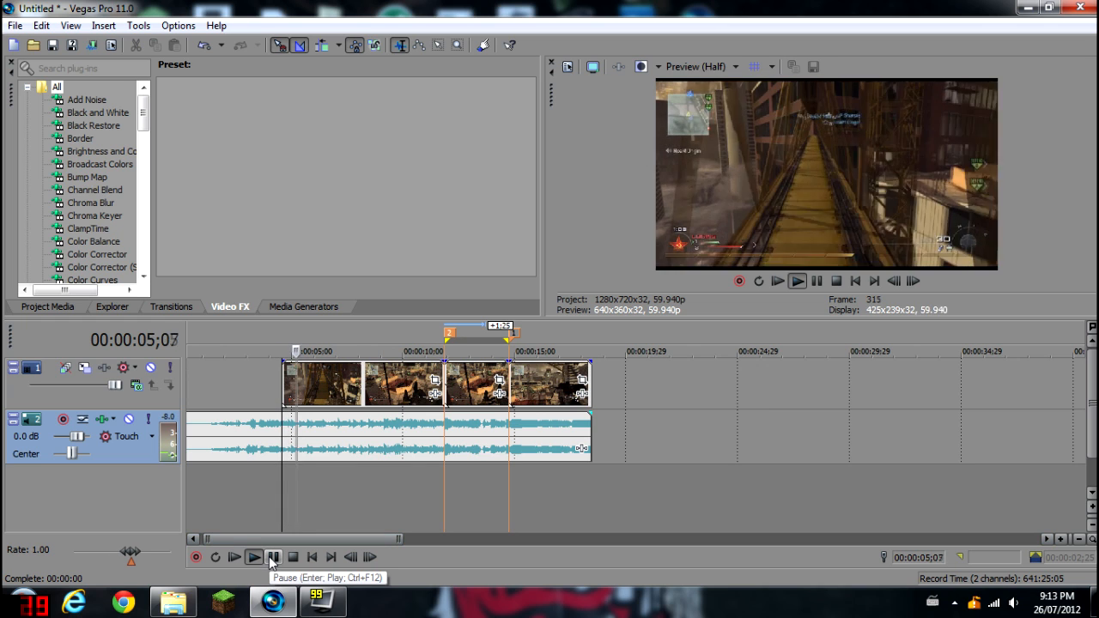
pyautogui.click(235, 558)
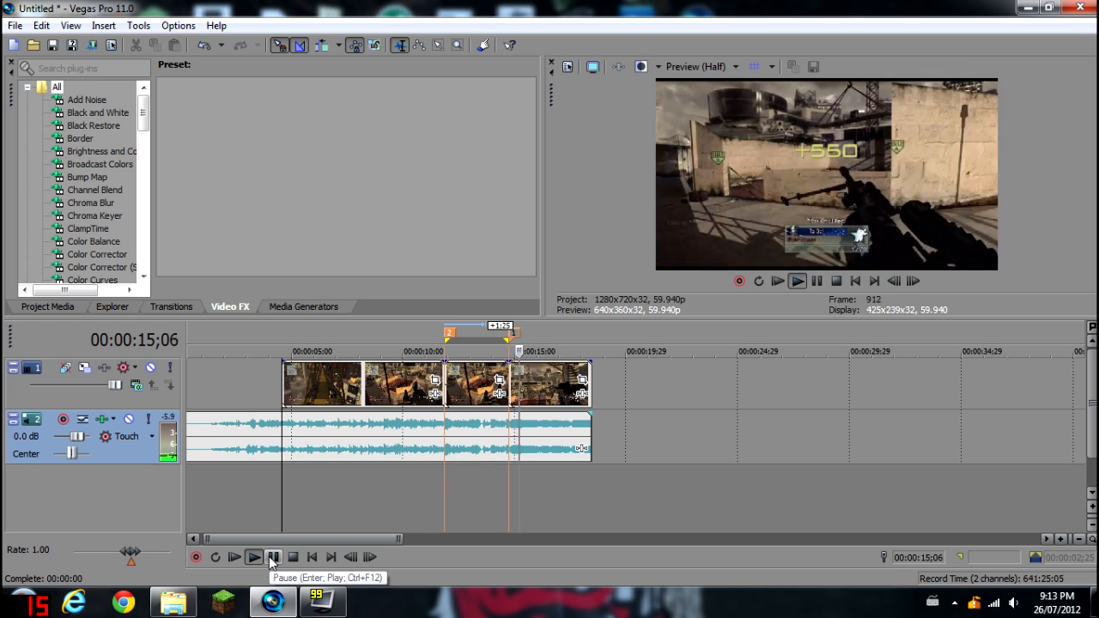
pyautogui.click(273, 557)
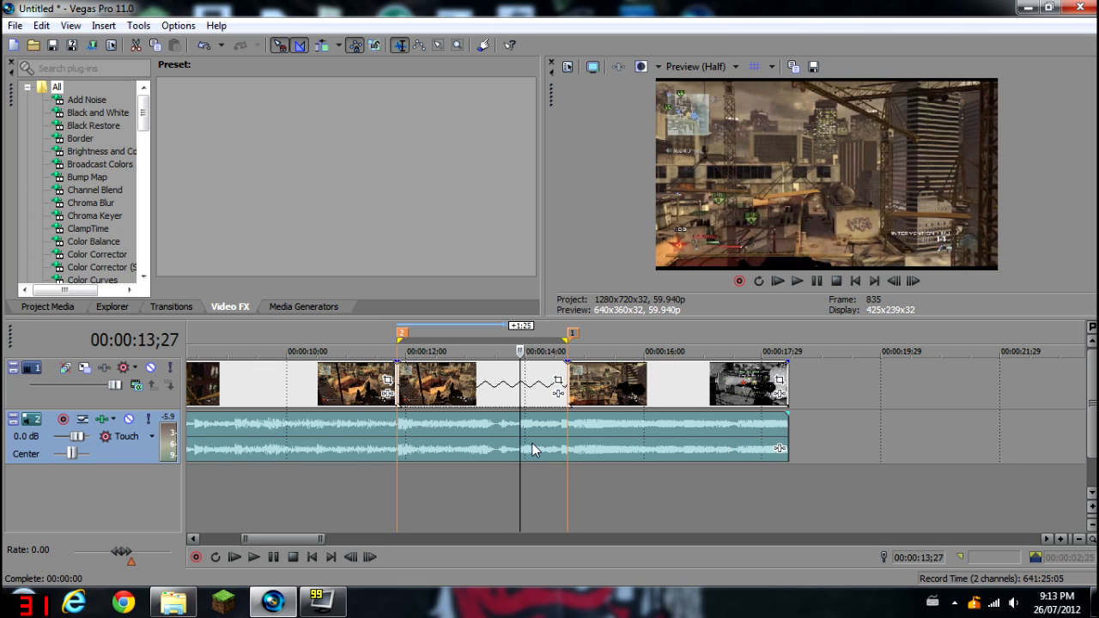
pyautogui.moveTo(527, 440)
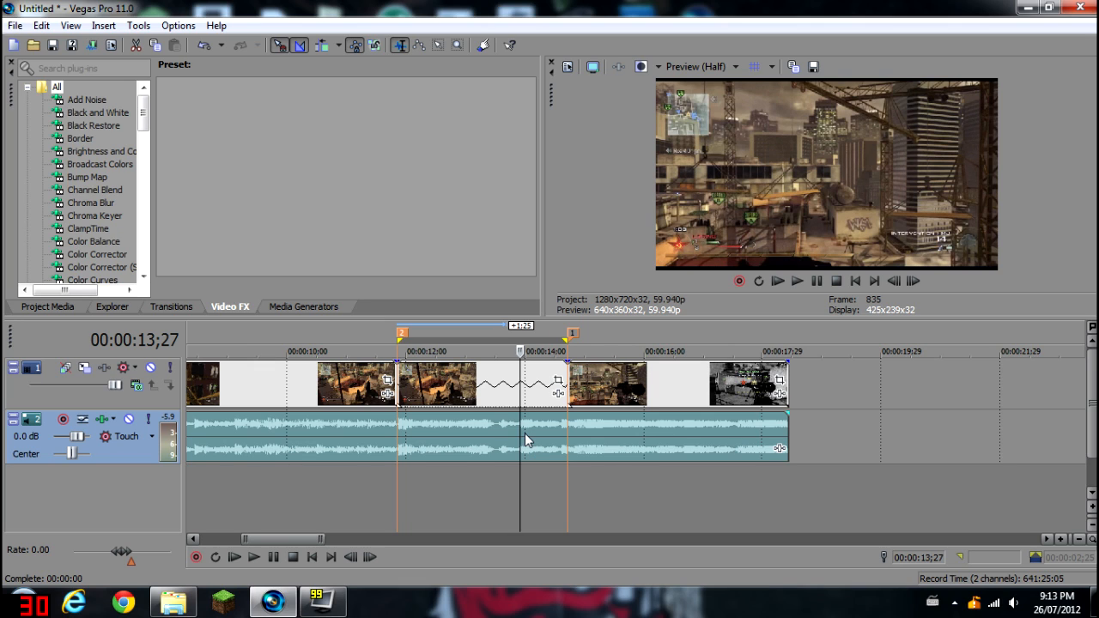
pyautogui.moveTo(274, 556)
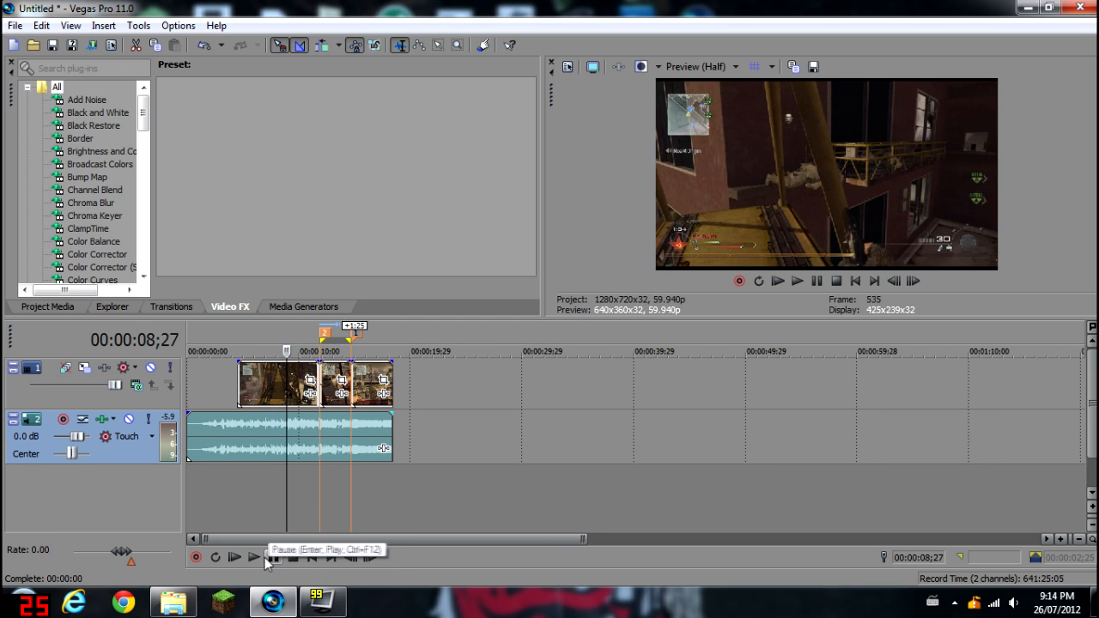
# Preview the slowed section against the song and cancel the Save As dialog
pyautogui.click(233, 557)
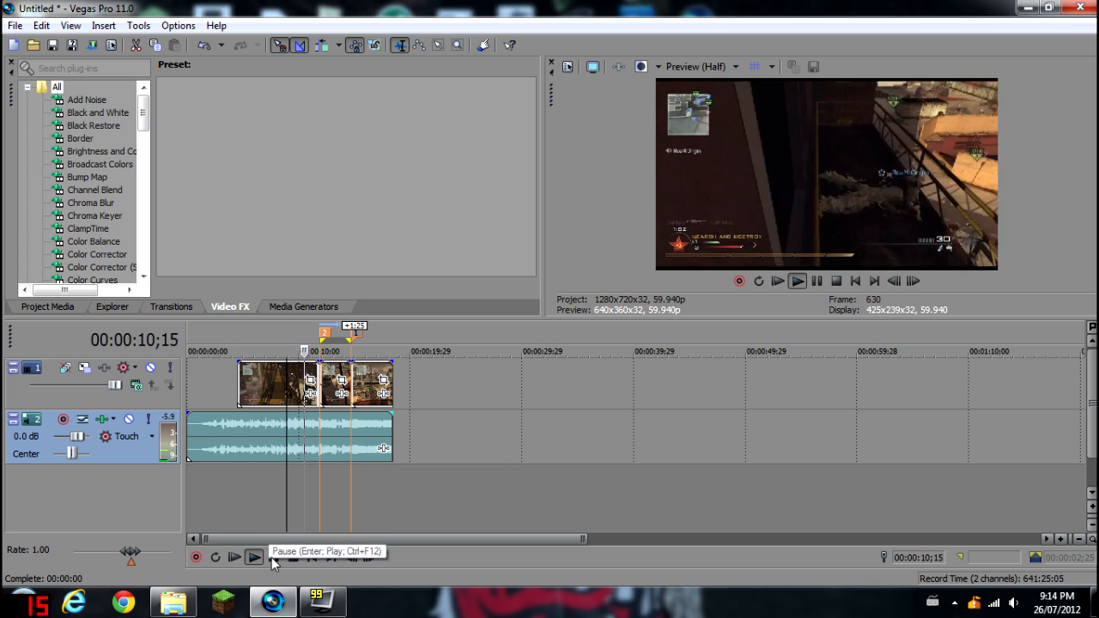
pyautogui.click(233, 556)
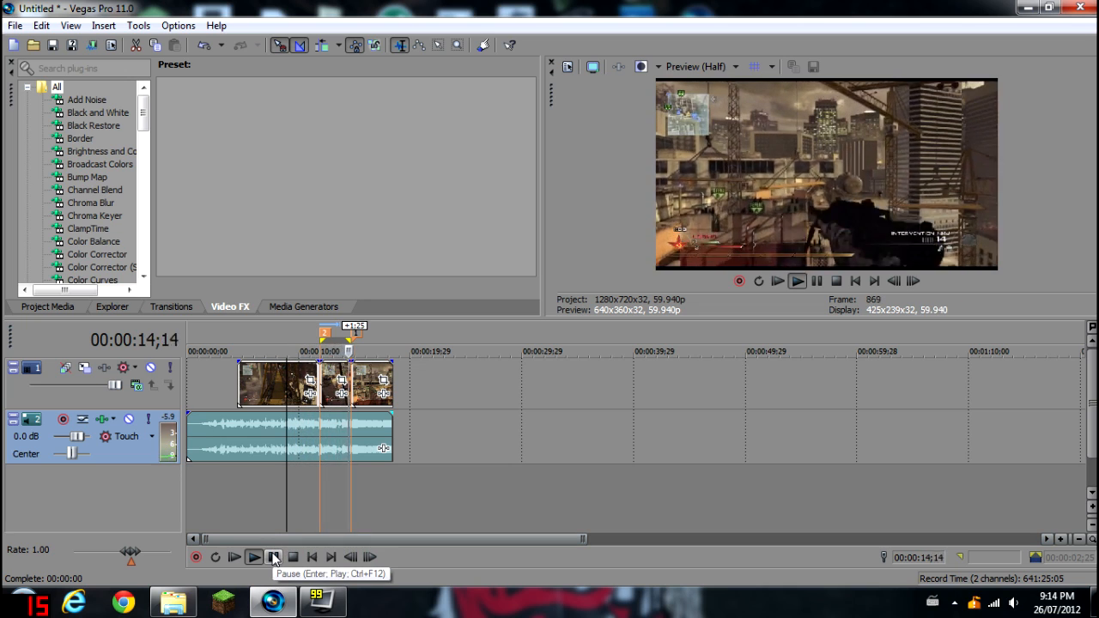
pyautogui.click(273, 557)
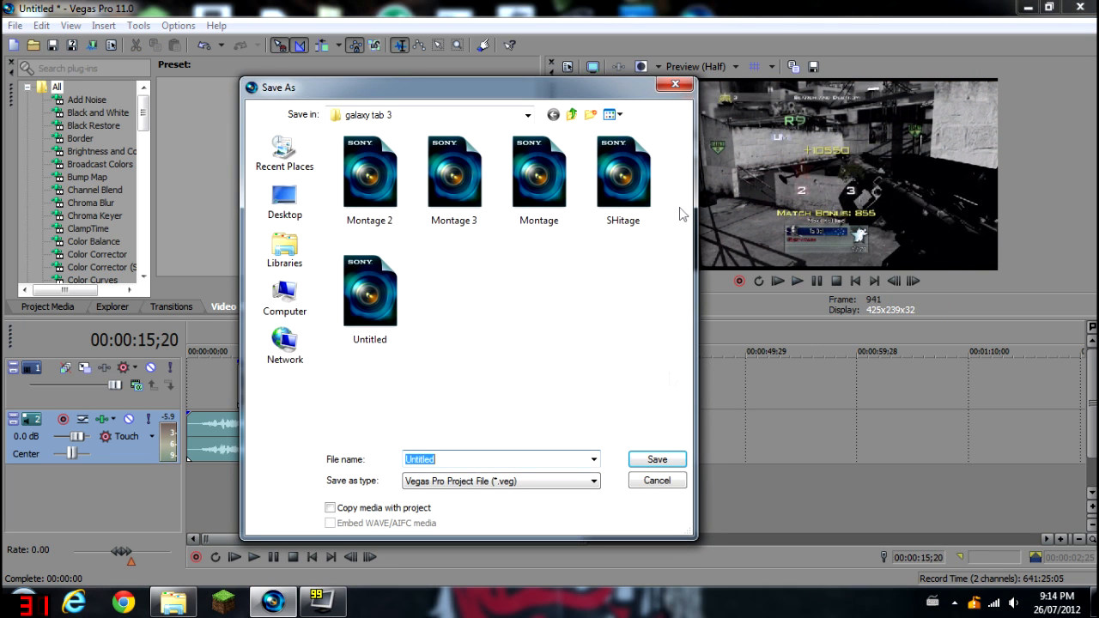
pyautogui.click(656, 480)
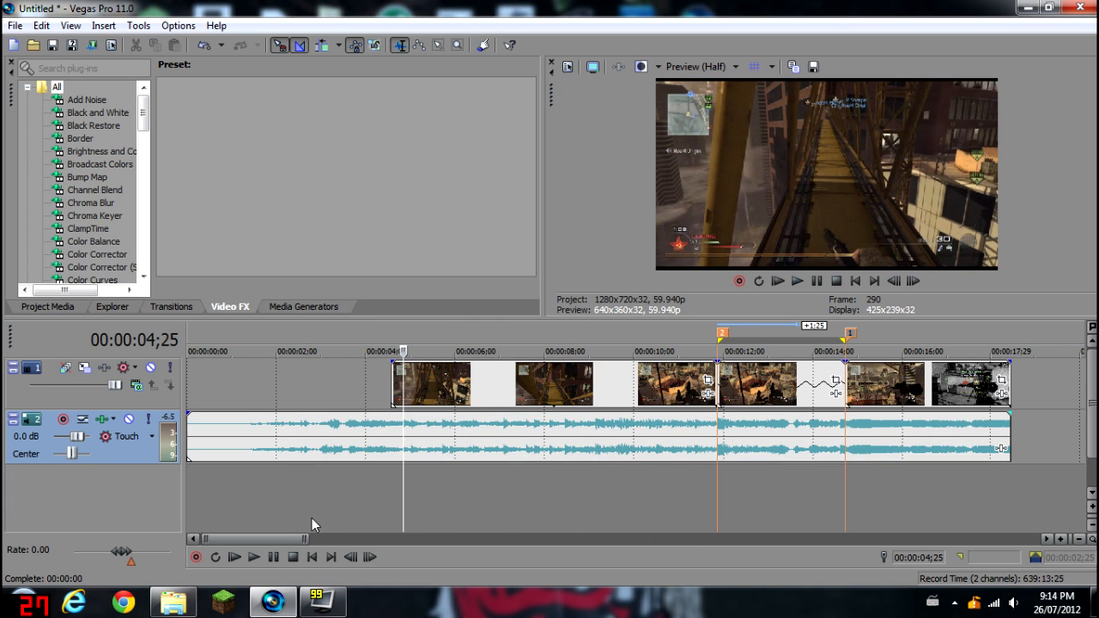
# Play the song between about 4 and 11 seconds, dropping beat markers 3 through 12
pyautogui.click(252, 557)
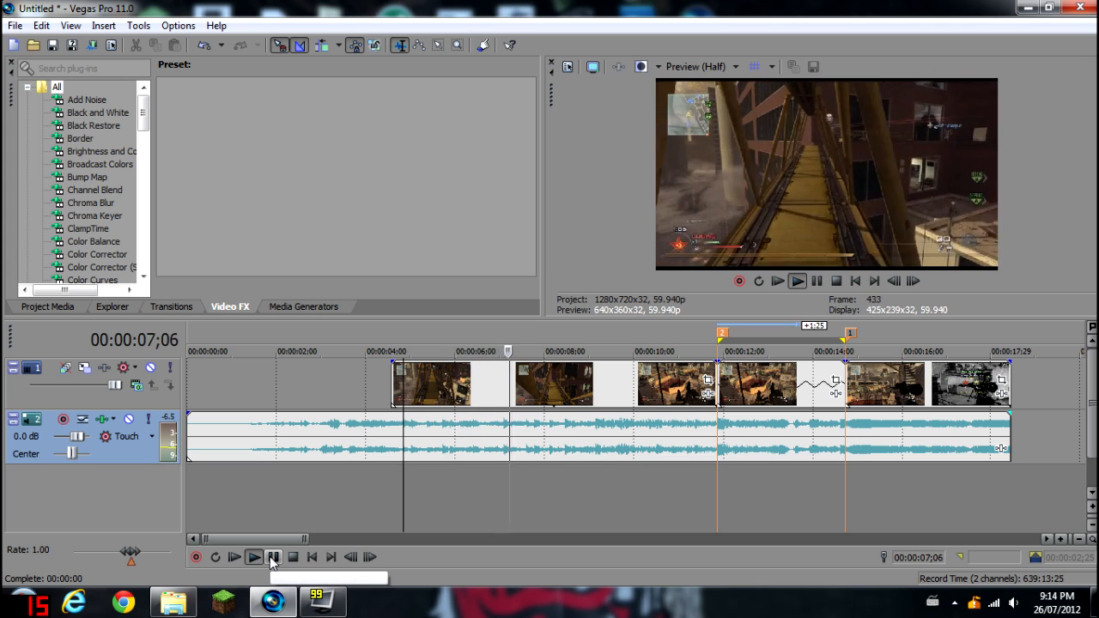
pyautogui.click(253, 557)
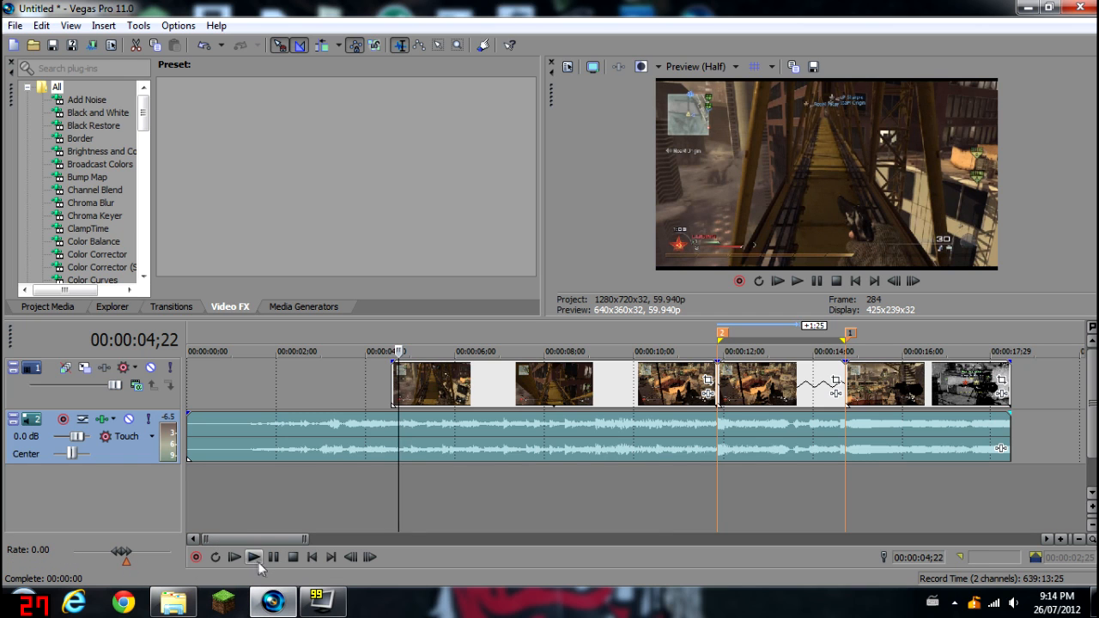
pyautogui.click(234, 557)
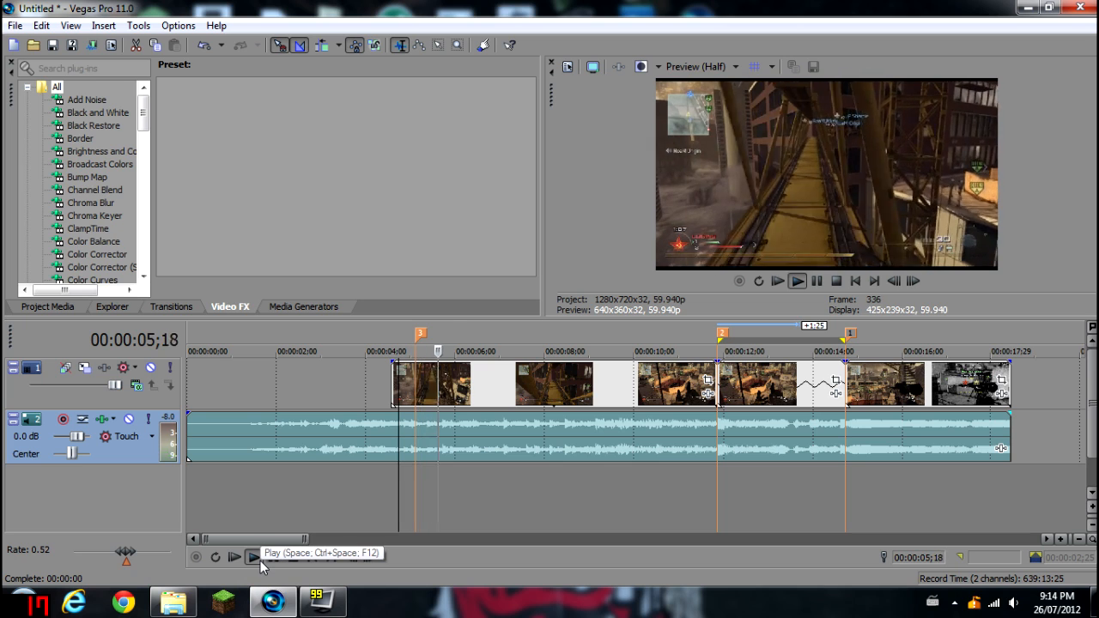
pyautogui.click(253, 558)
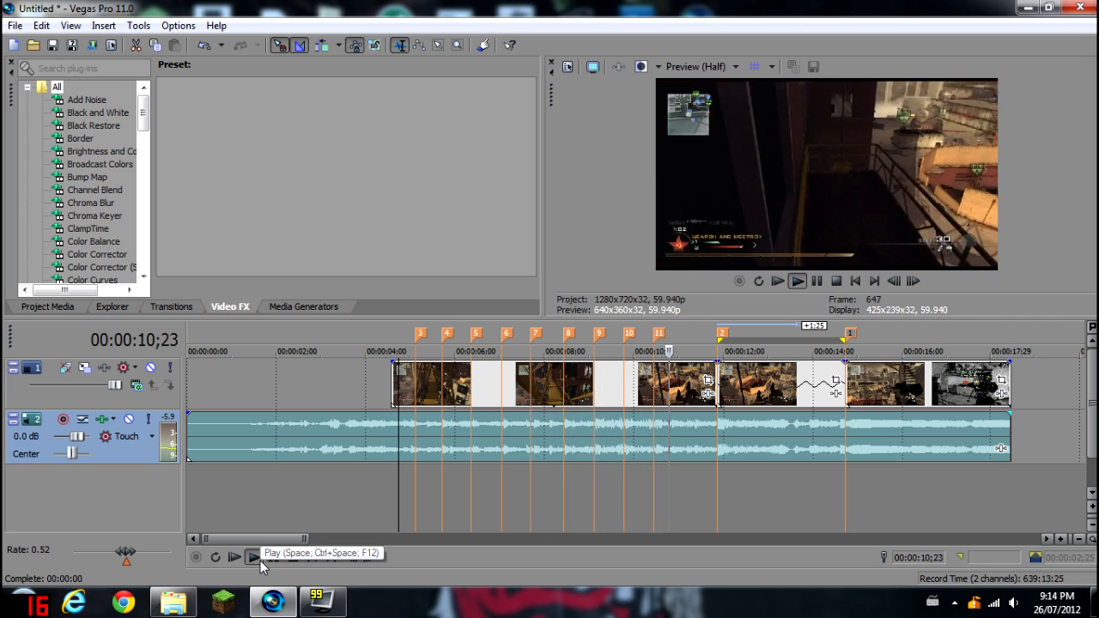
pyautogui.click(253, 557)
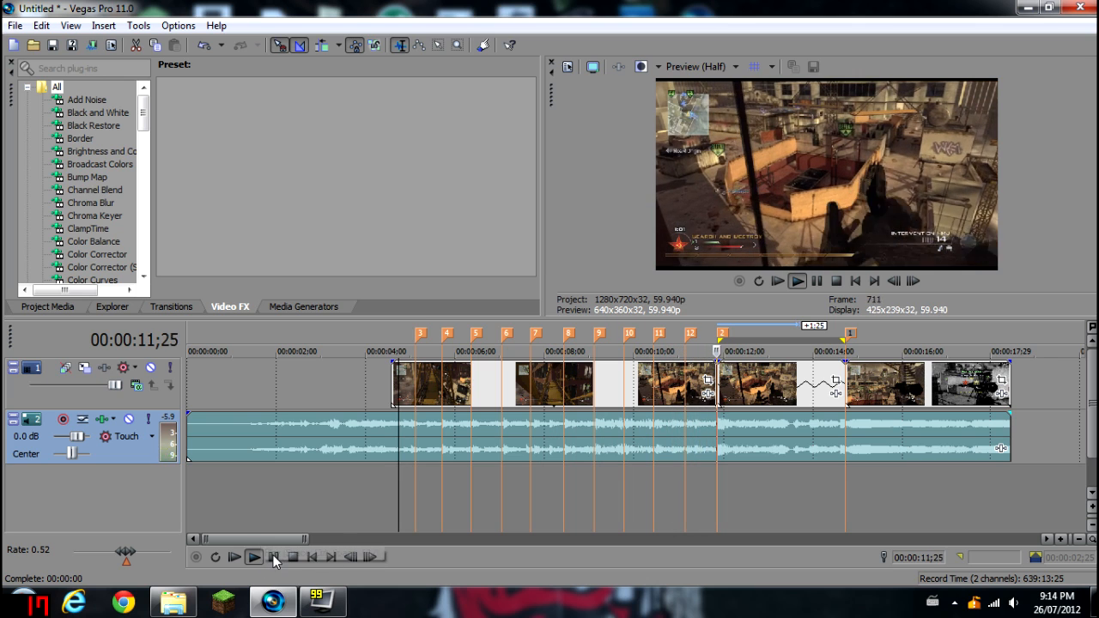
pyautogui.click(254, 556)
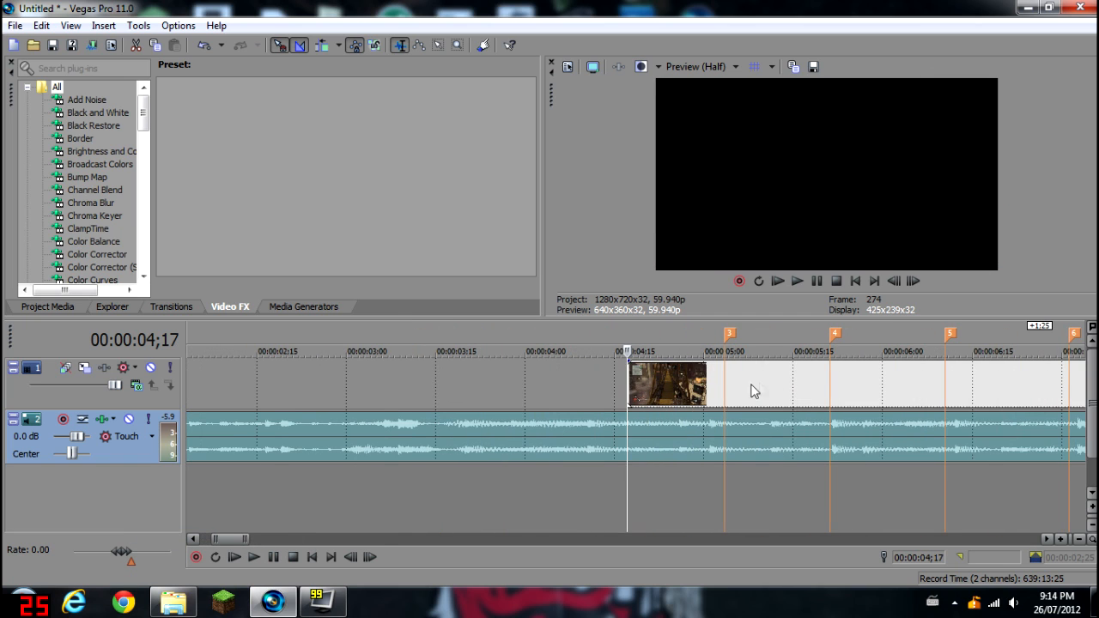
# Place the second clip at marker 3, set Preview quality to Quarter and play the cut
pyautogui.click(726, 382)
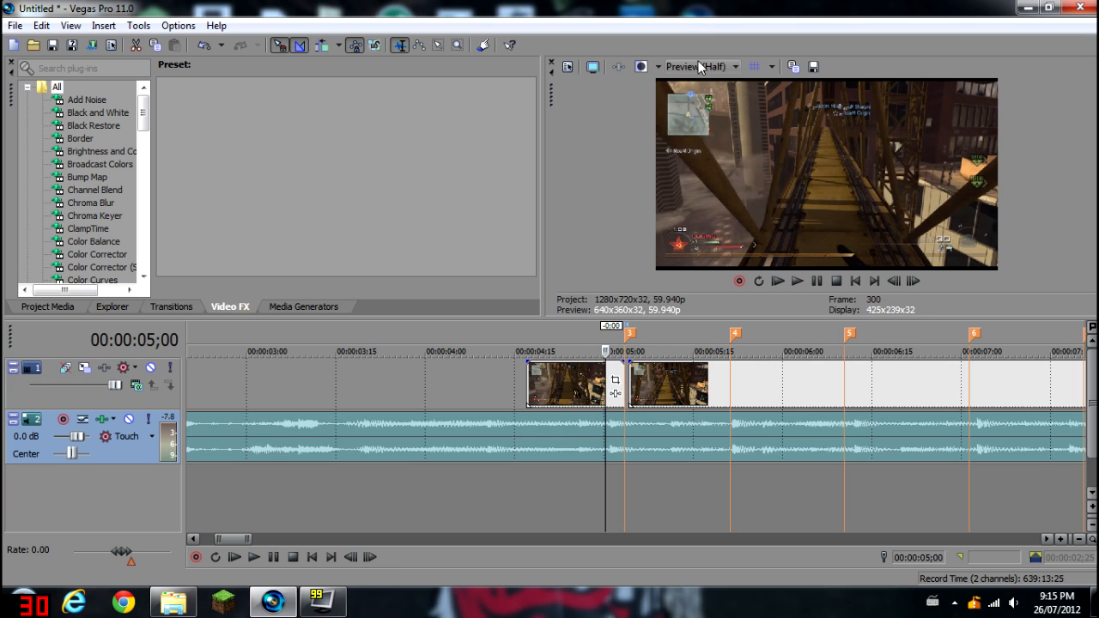
pyautogui.click(735, 66)
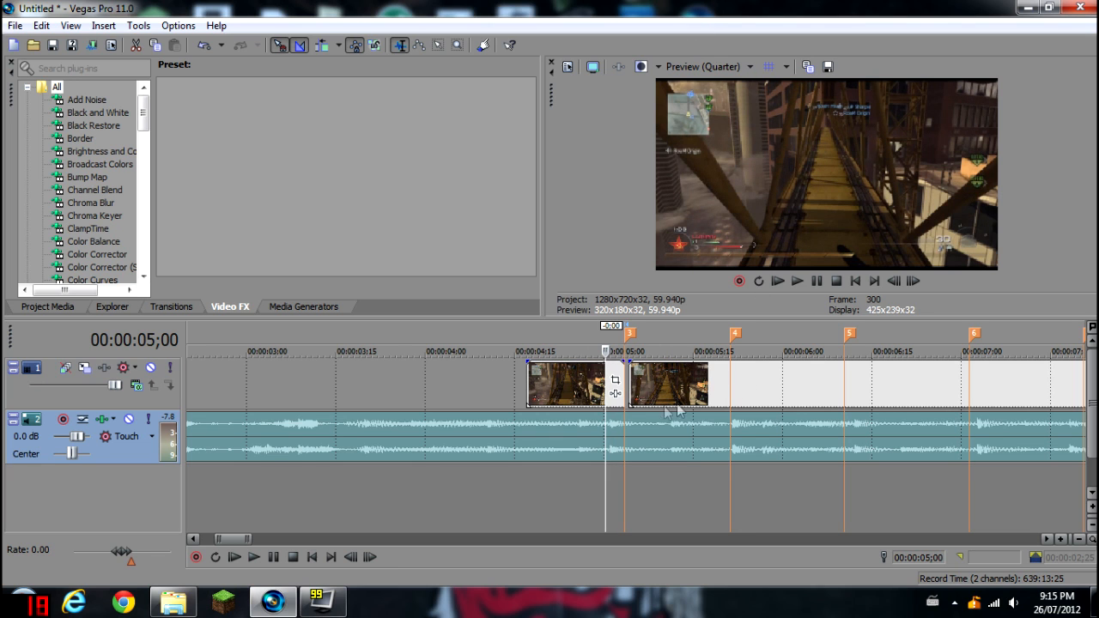
pyautogui.click(254, 557)
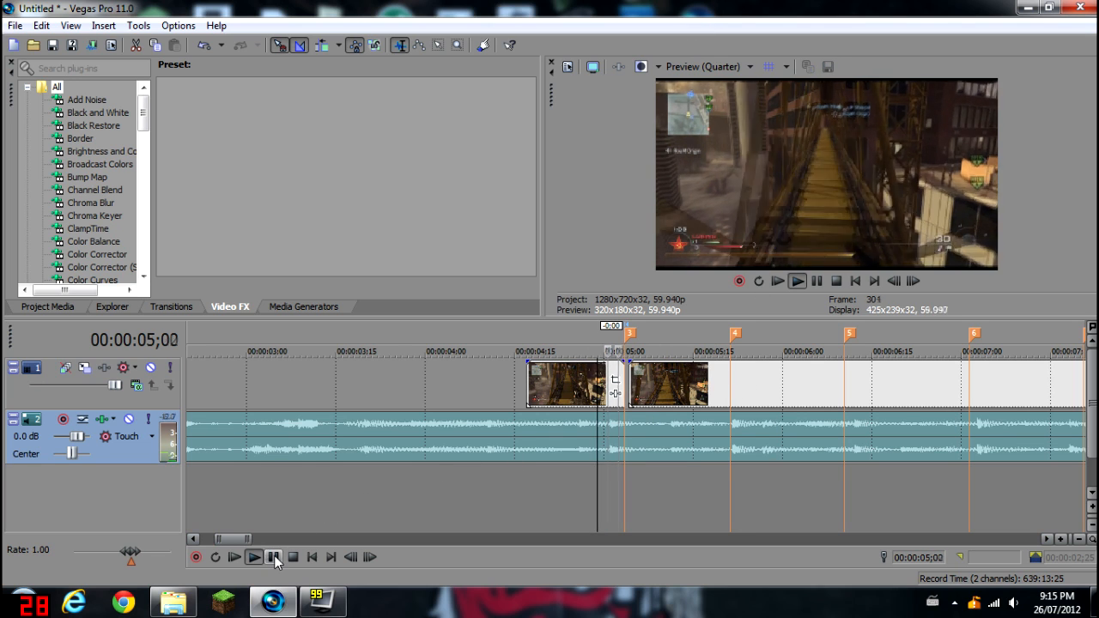
pyautogui.click(273, 556)
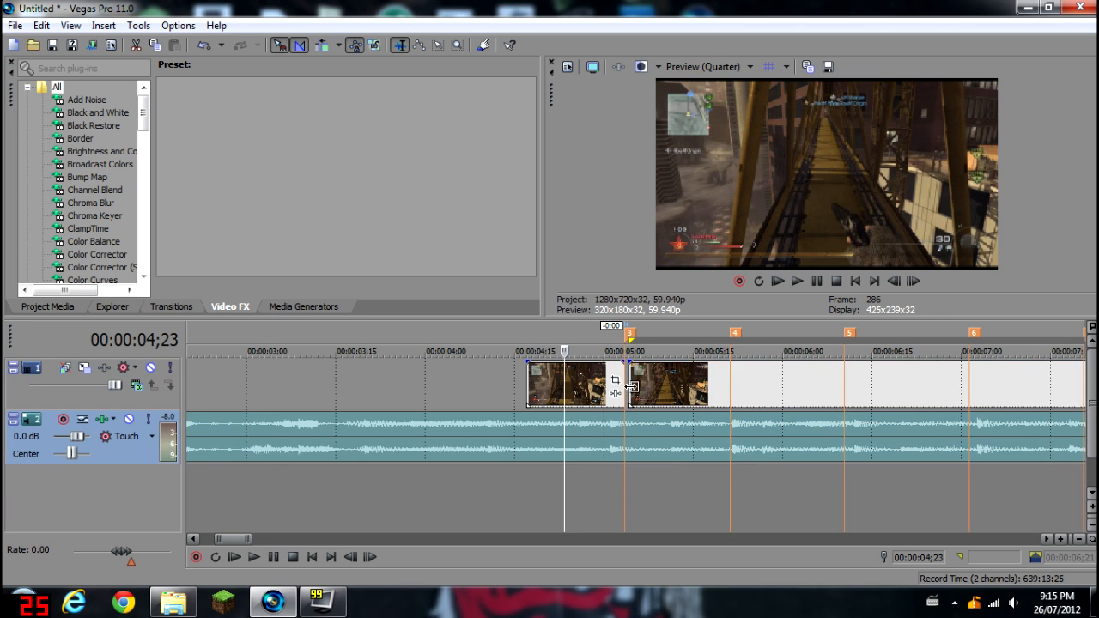
pyautogui.click(252, 557)
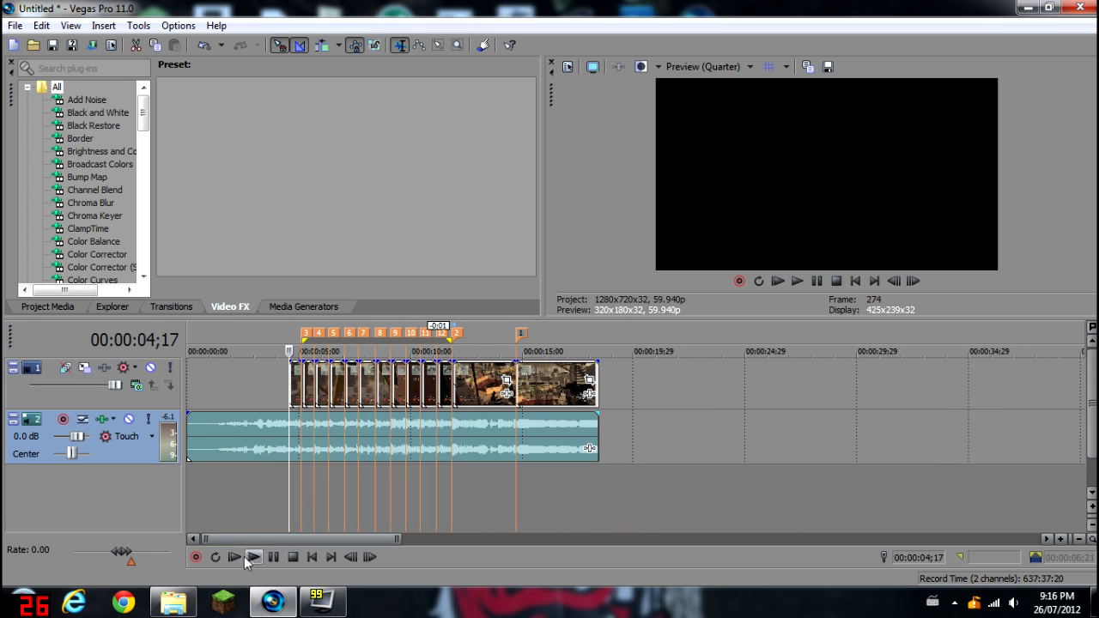
pyautogui.click(253, 557)
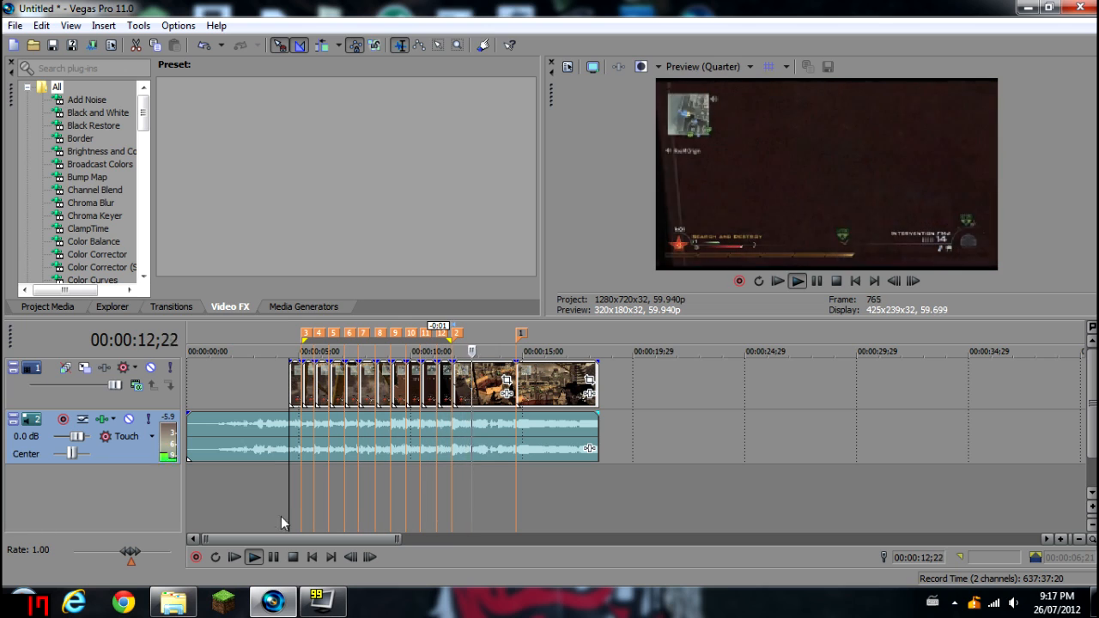
pyautogui.click(253, 557)
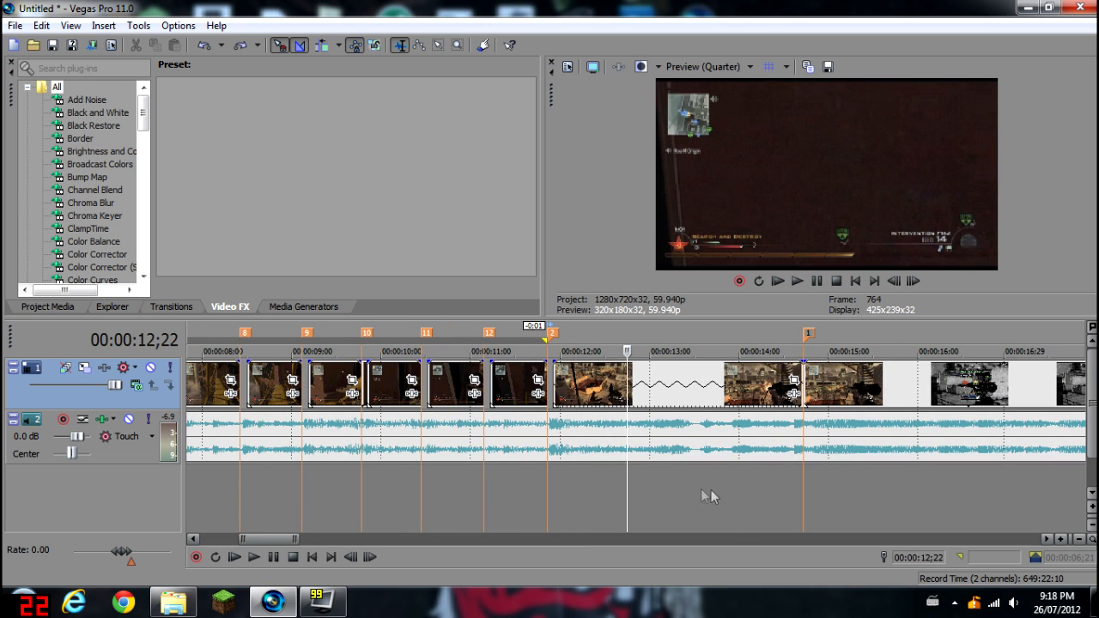
pyautogui.moveTo(252, 564)
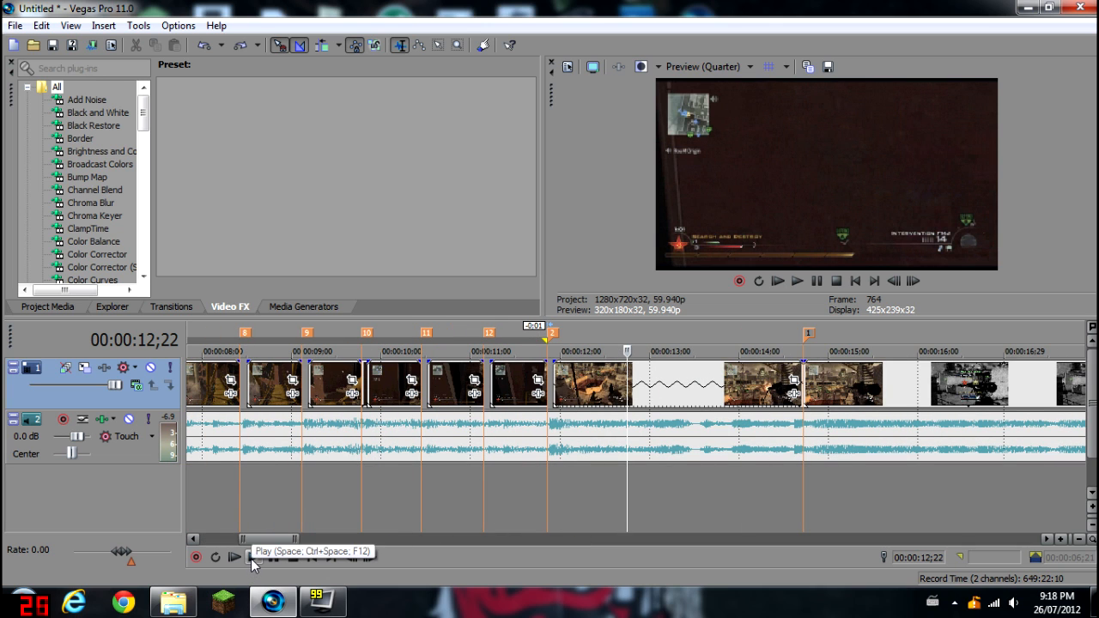
# Review the section after marker 2 and add slowed-down clips there
pyautogui.click(234, 556)
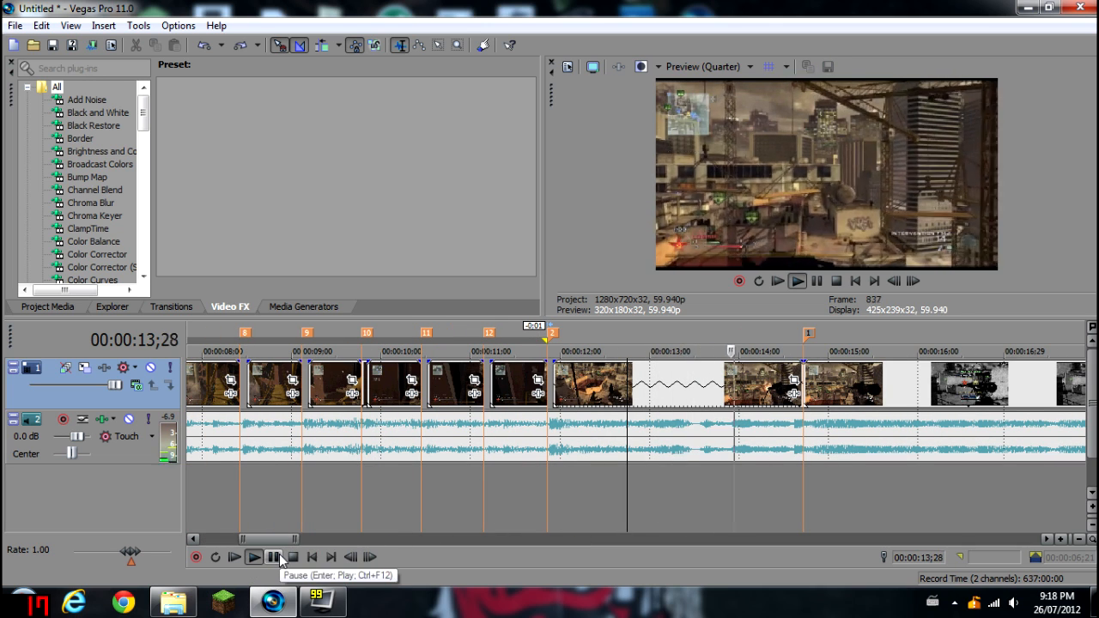
pyautogui.click(273, 557)
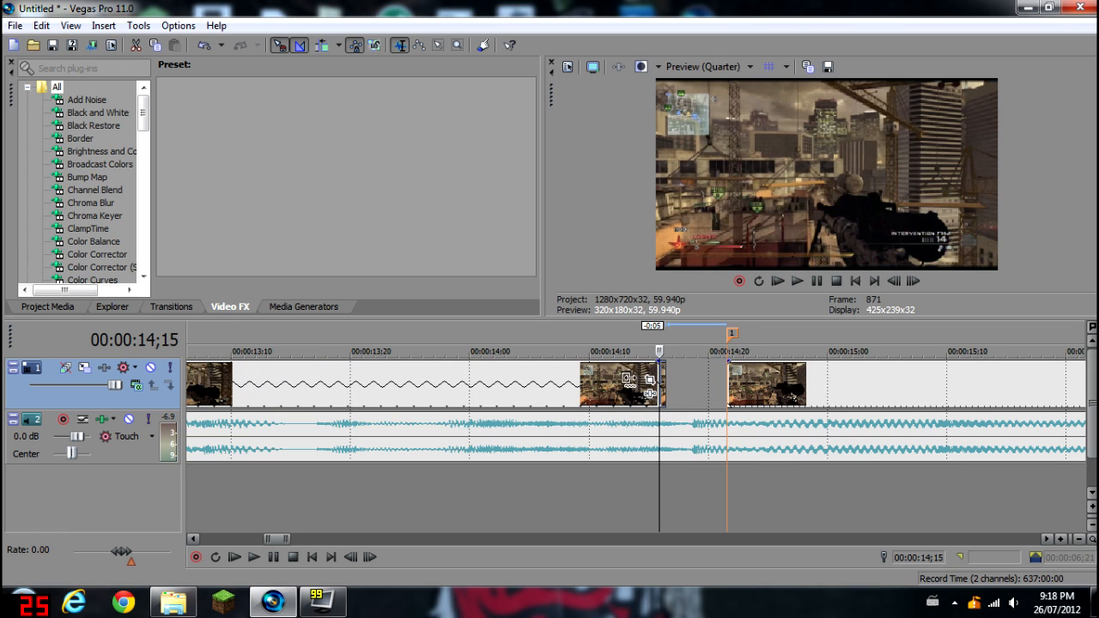
pyautogui.click(773, 383)
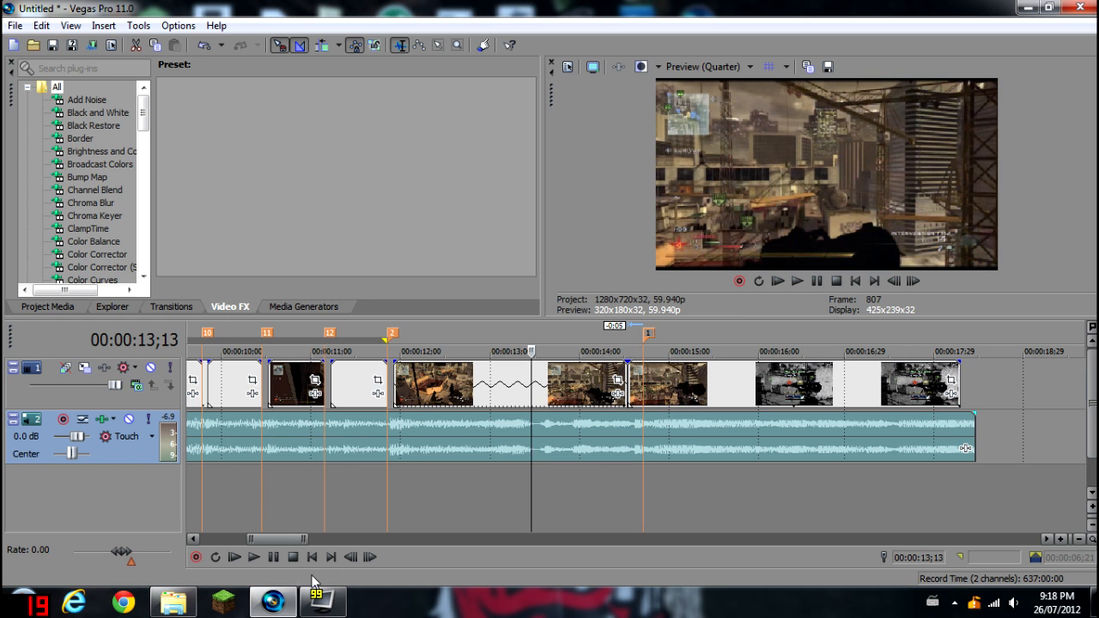
# Play back the extended montage with the song ending around 17 seconds
pyautogui.click(253, 556)
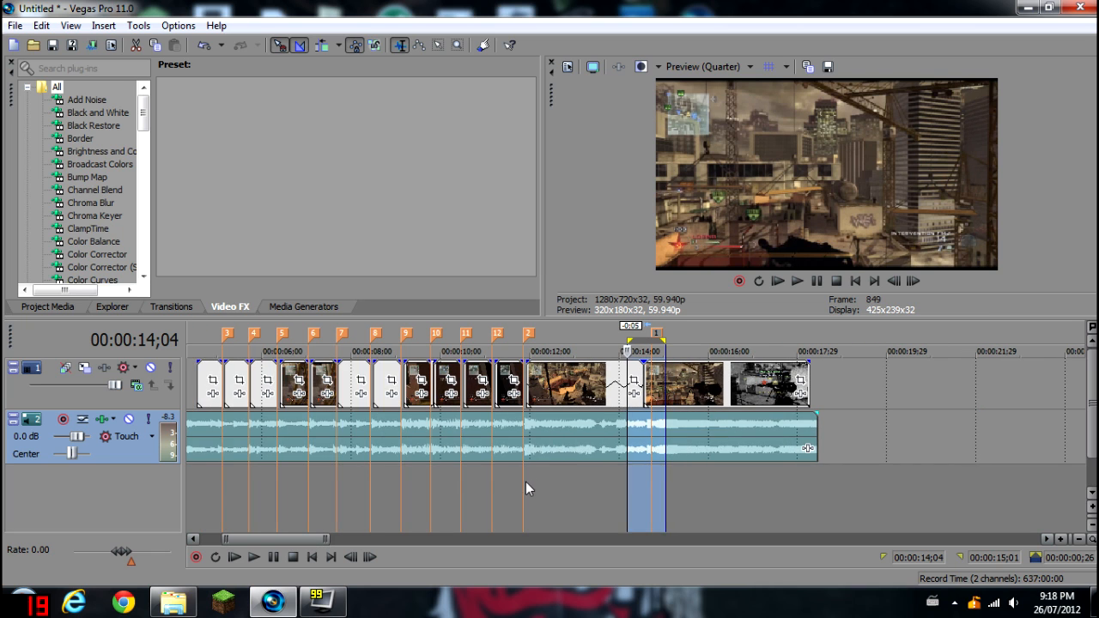
pyautogui.click(253, 556)
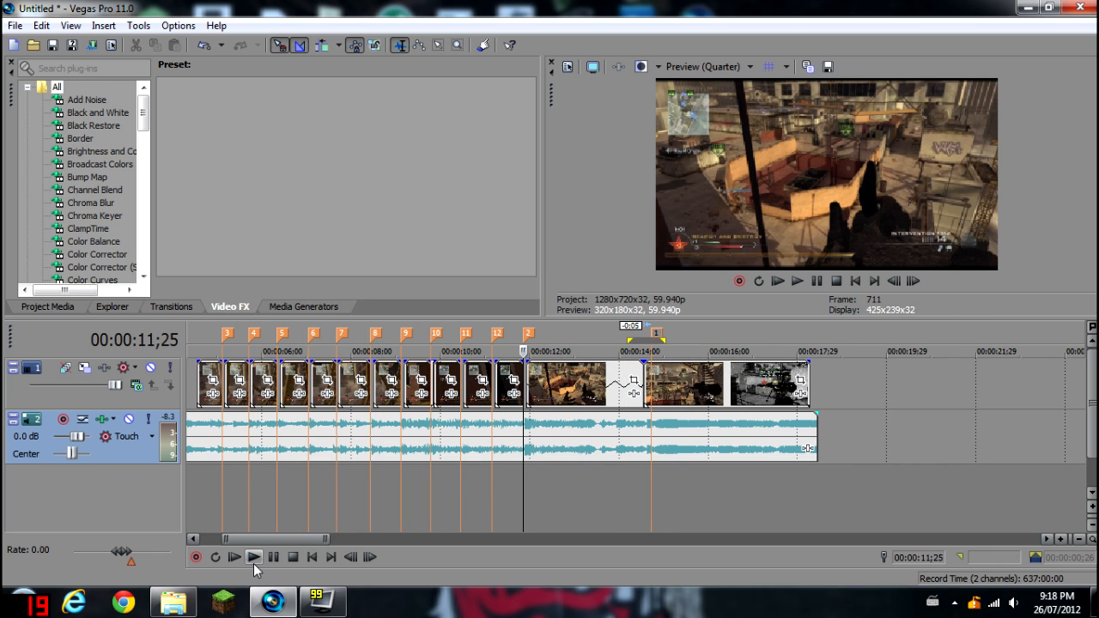
pyautogui.click(253, 557)
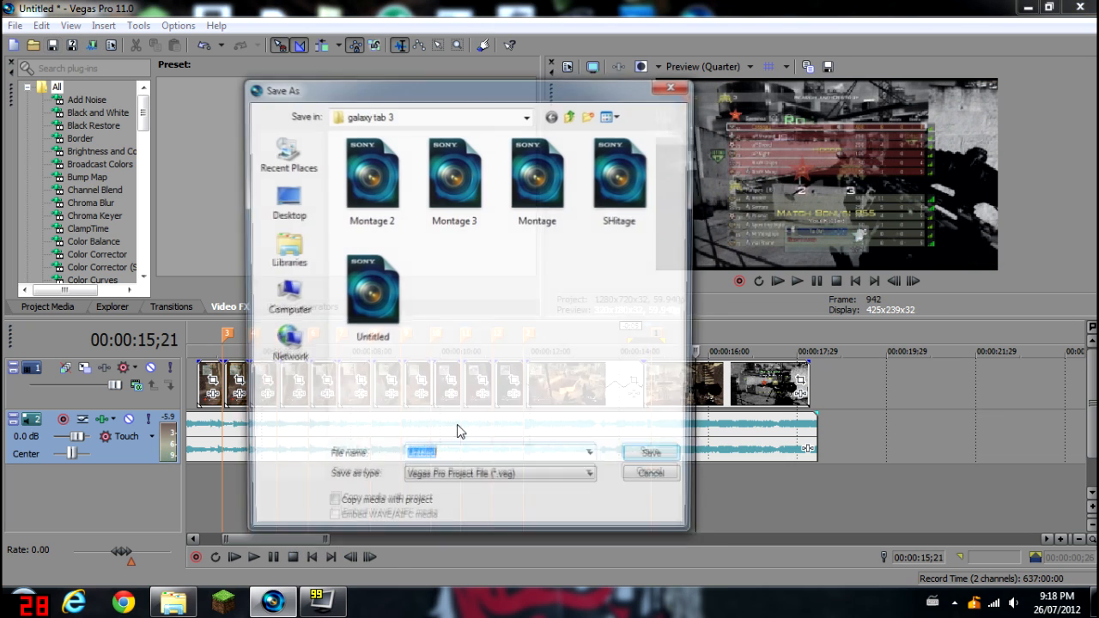
# Cancel the Save As dialog and select the RSMB motion-blur plug-in with its Default preset
pyautogui.click(650, 474)
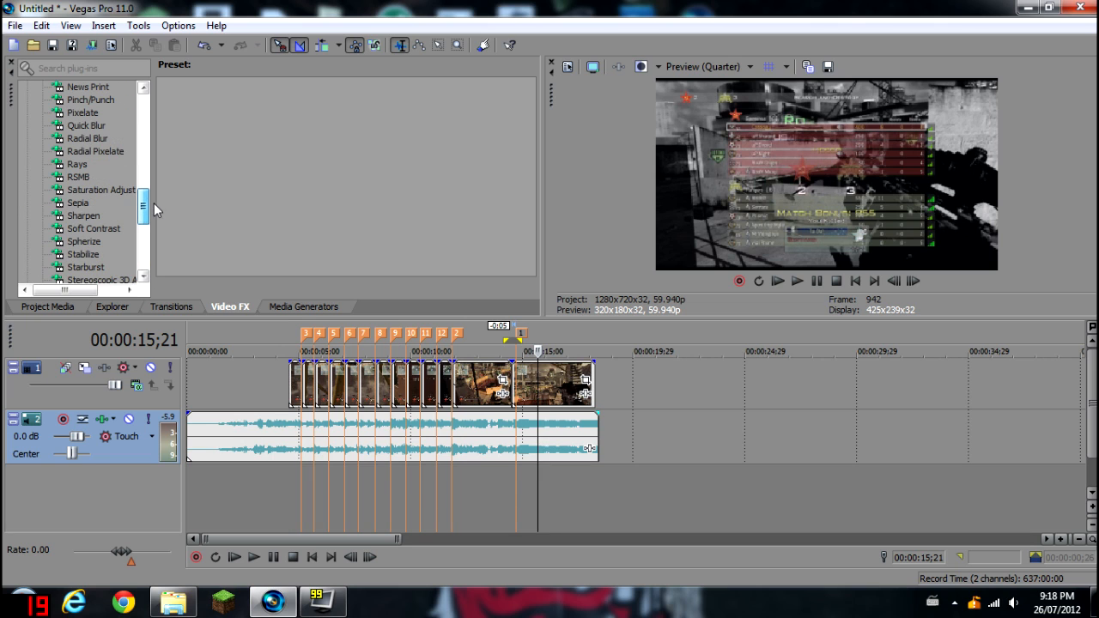
pyautogui.click(78, 177)
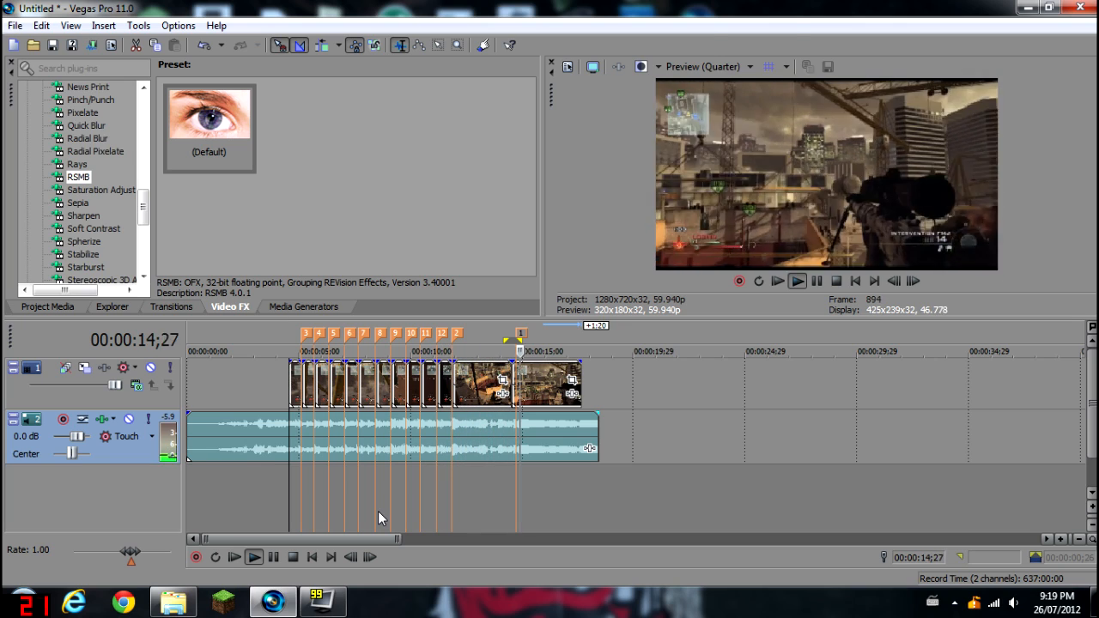
# Play past 14 seconds while marking beats 13–16 and cutting clips at them
pyautogui.click(253, 557)
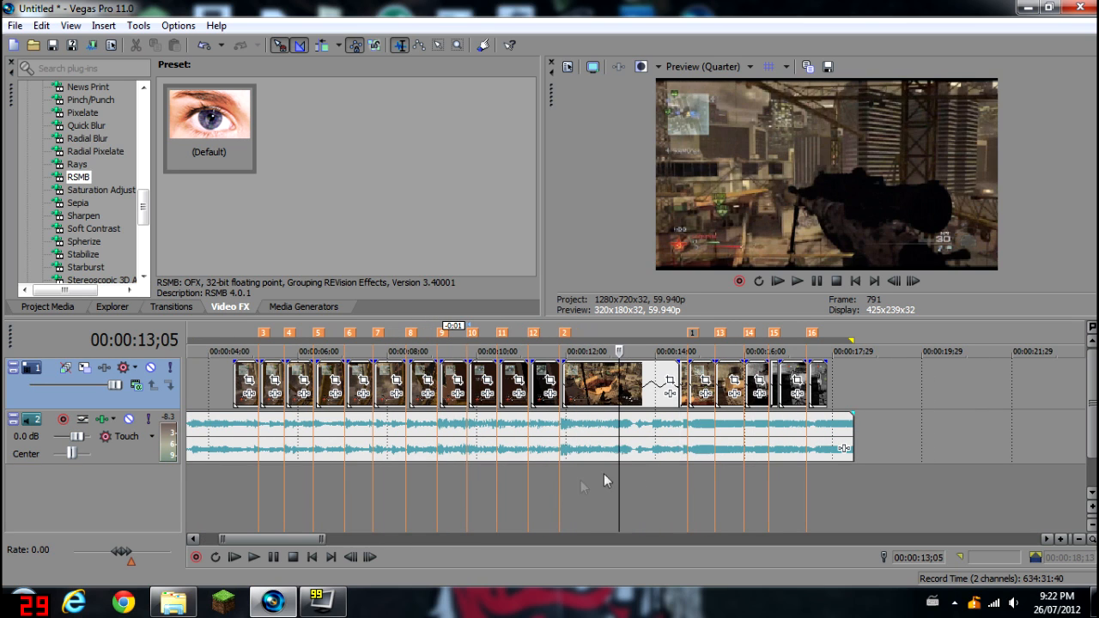
pyautogui.click(254, 556)
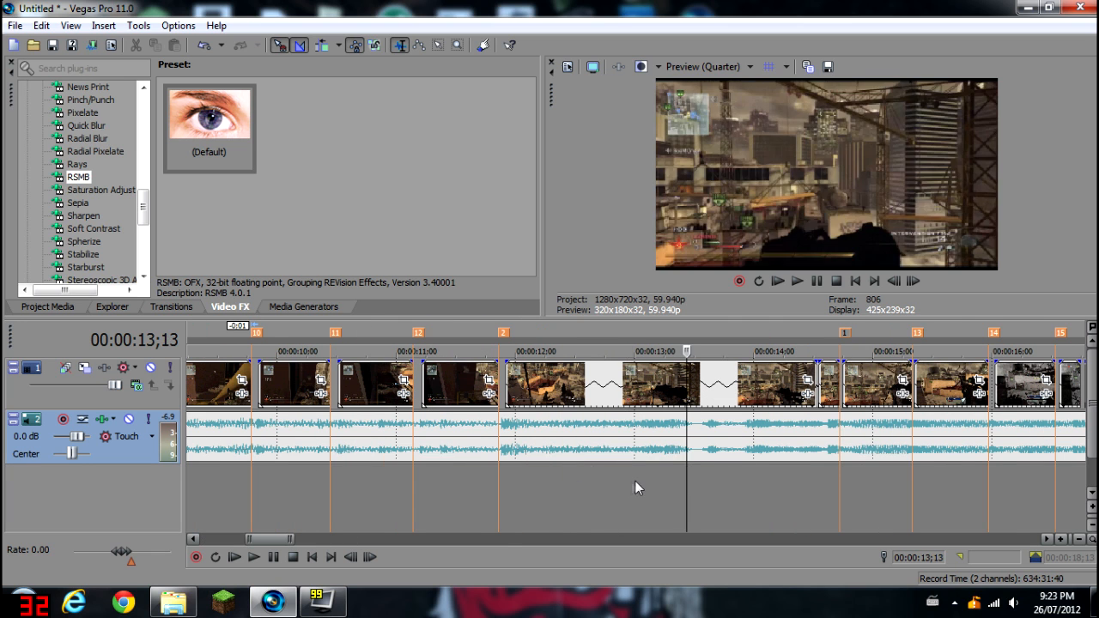
# Play back the slowed section from about 13 seconds, adding beat markers 17 and 18
pyautogui.click(253, 556)
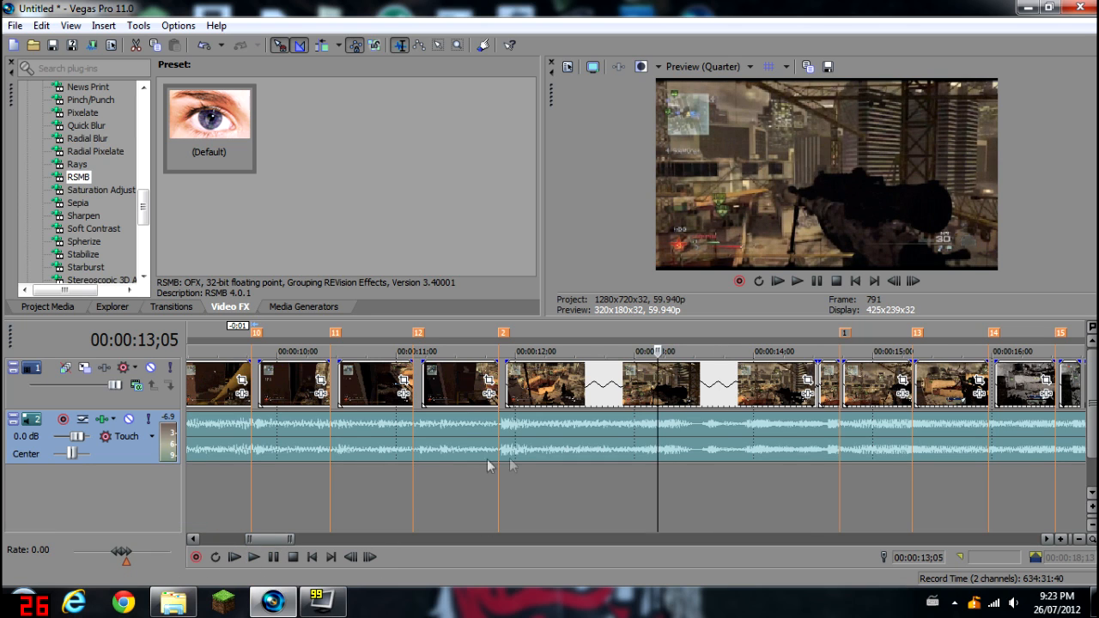
pyautogui.click(253, 558)
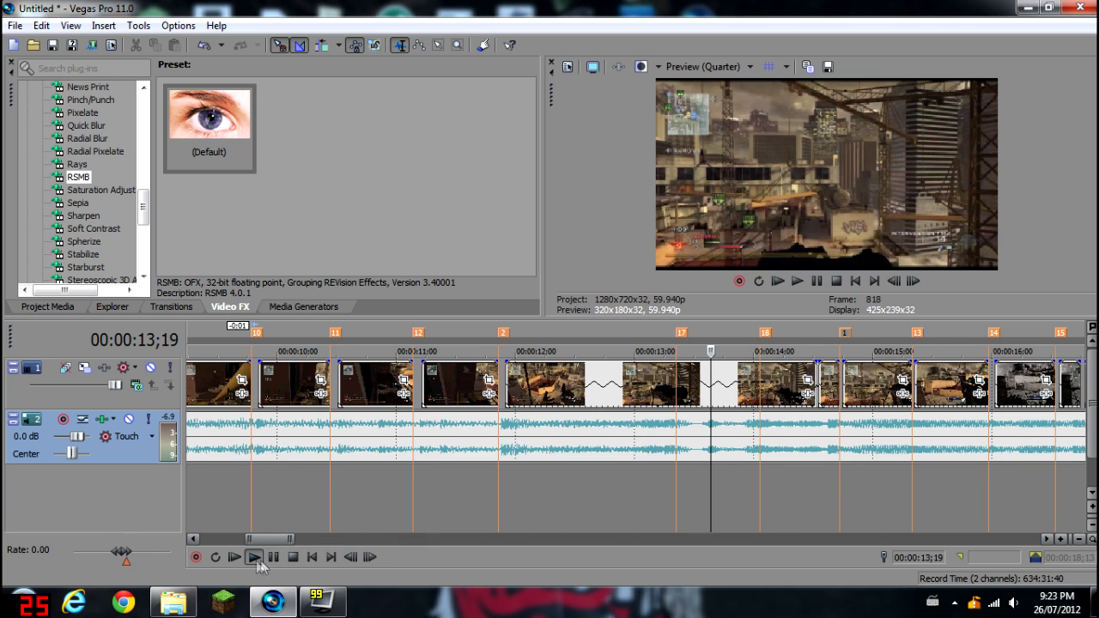
pyautogui.click(253, 556)
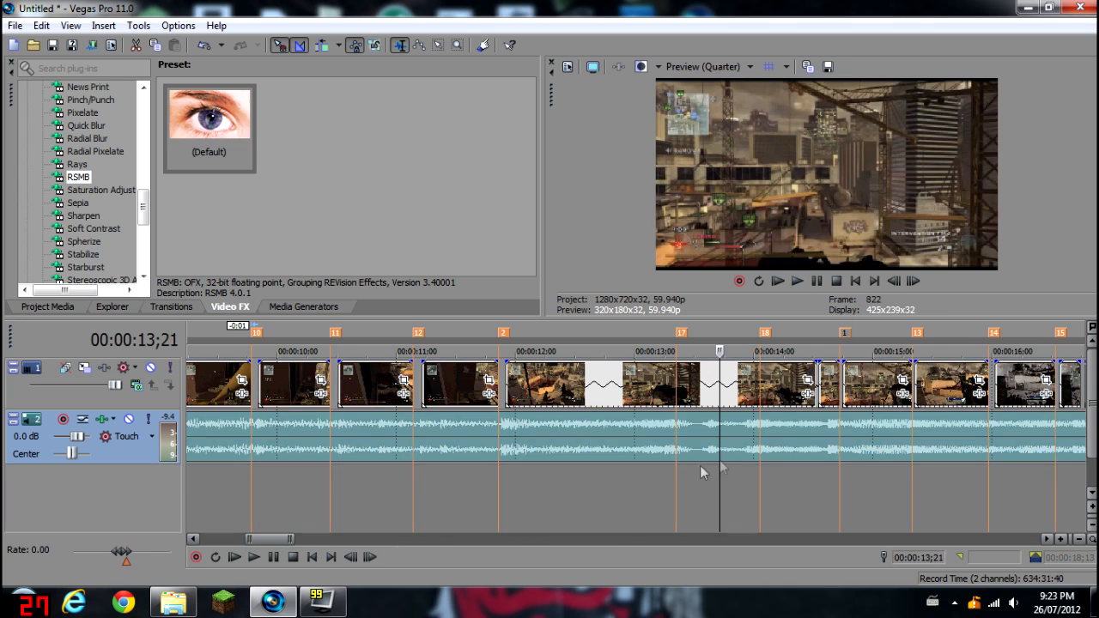
pyautogui.click(255, 557)
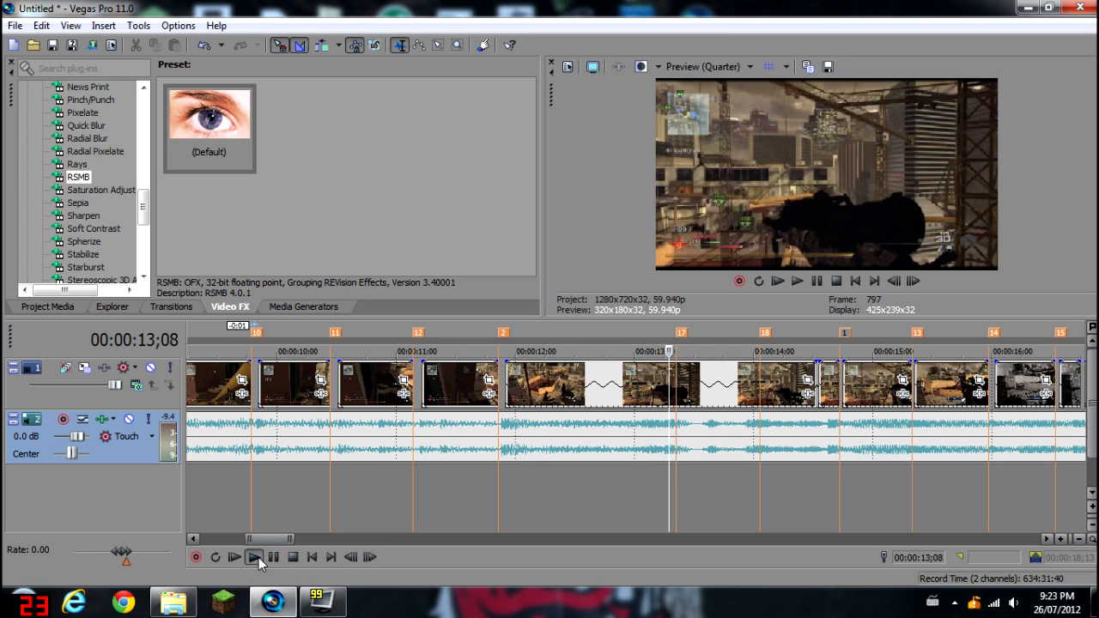
pyautogui.click(254, 557)
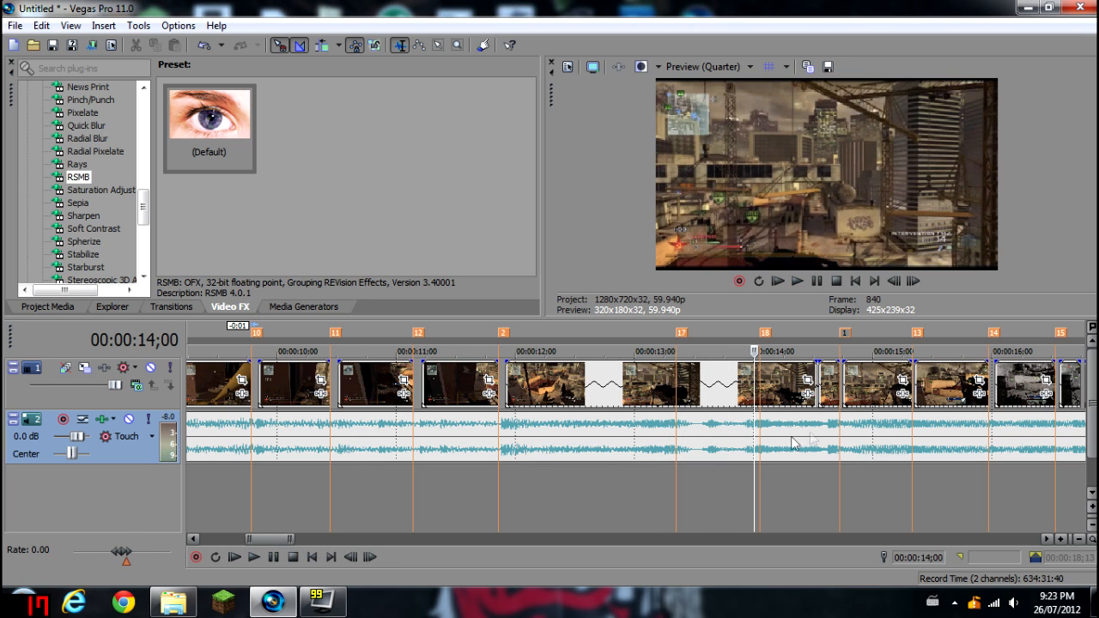
pyautogui.click(736, 350)
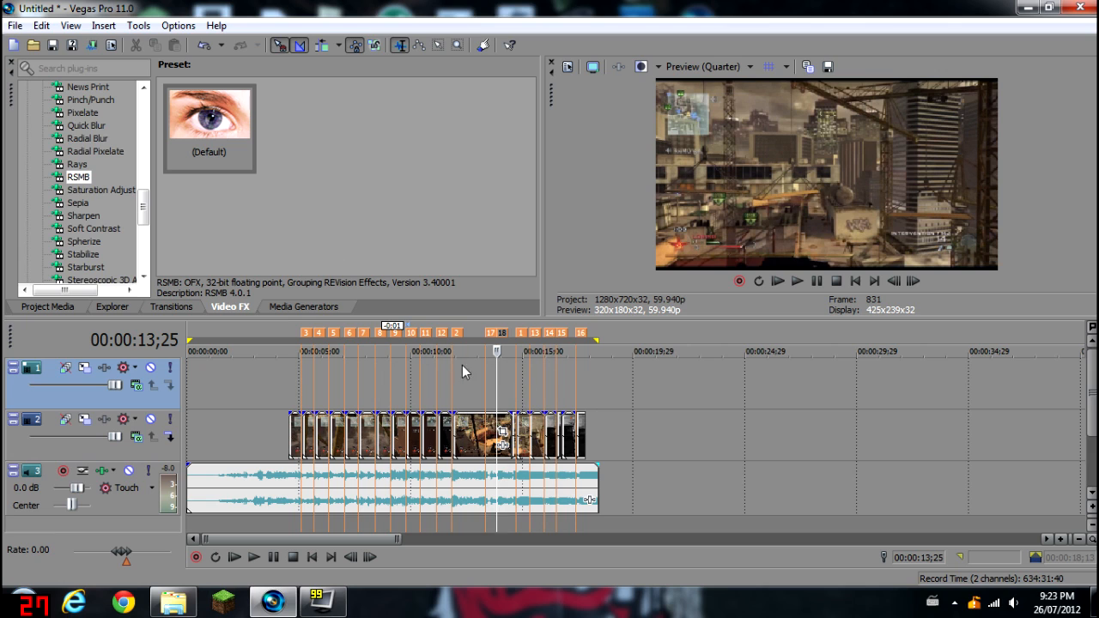
# Insert a text media title on the empty track and replace Sample Text with 'Fuckin'
pyautogui.rightClick(485, 378)
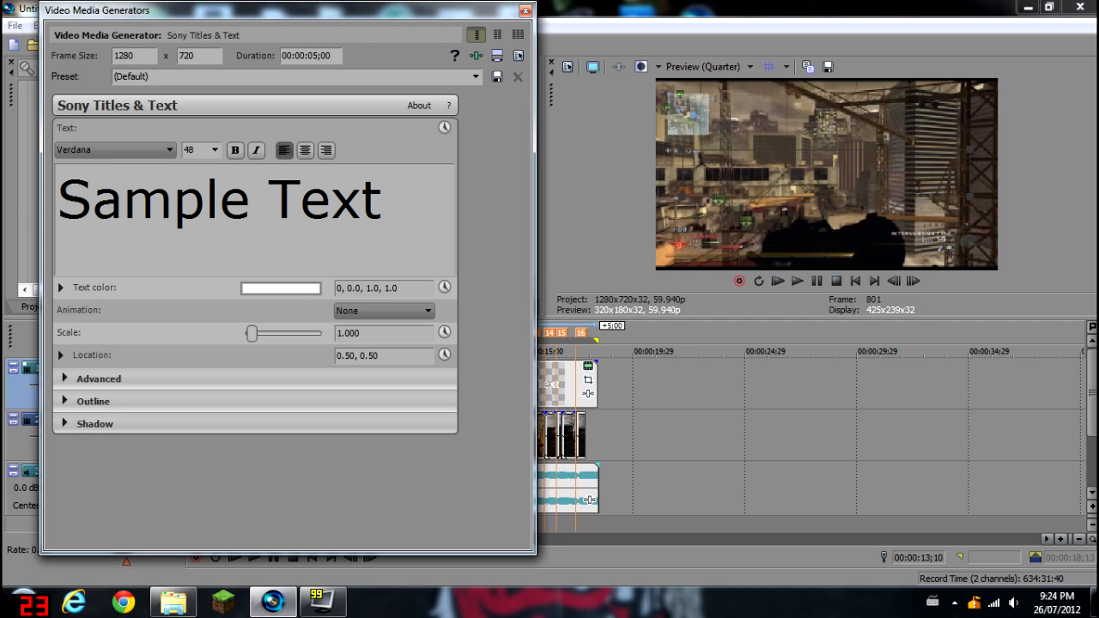
pyautogui.tripleClick(218, 198)
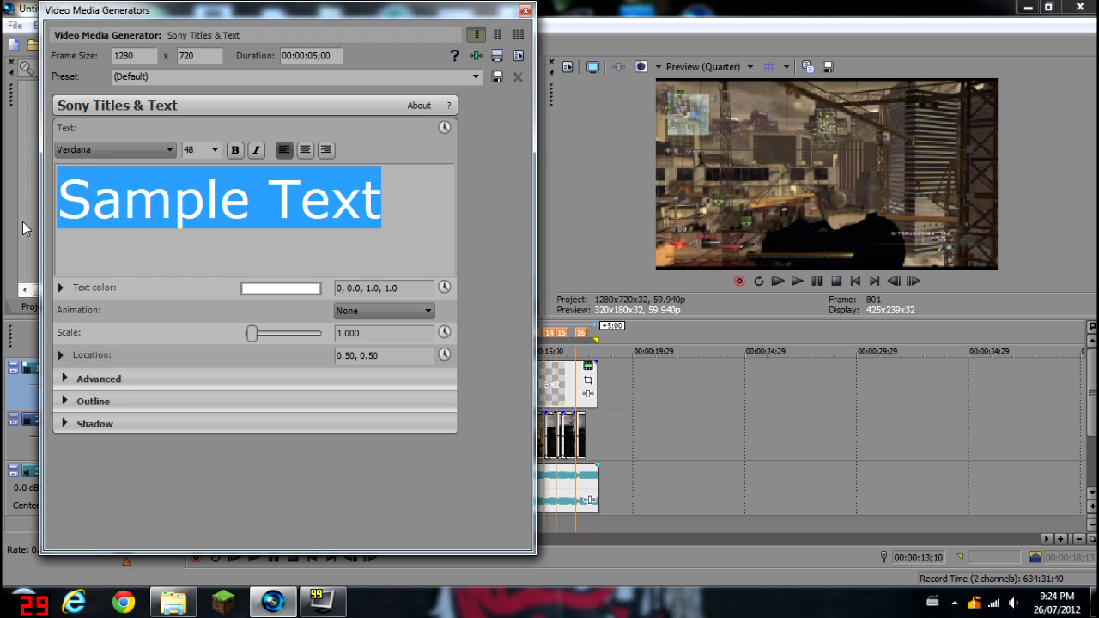
pyautogui.write('Fuckin')
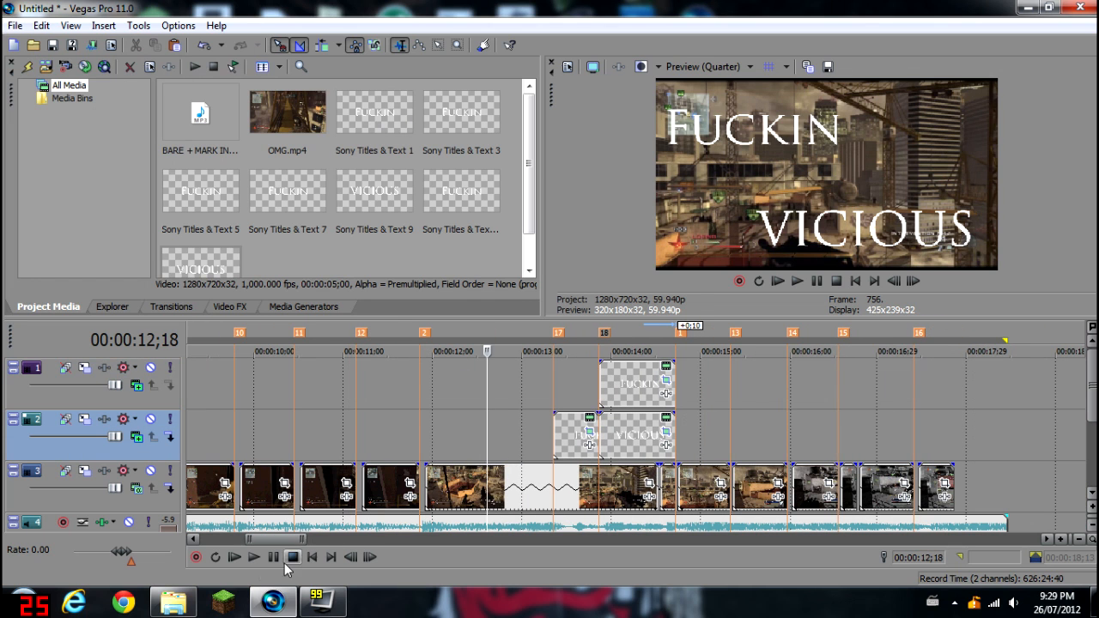
# Finish the Fuckin title's position keyframe and preview the lyric titles against the beat
pyautogui.click(253, 557)
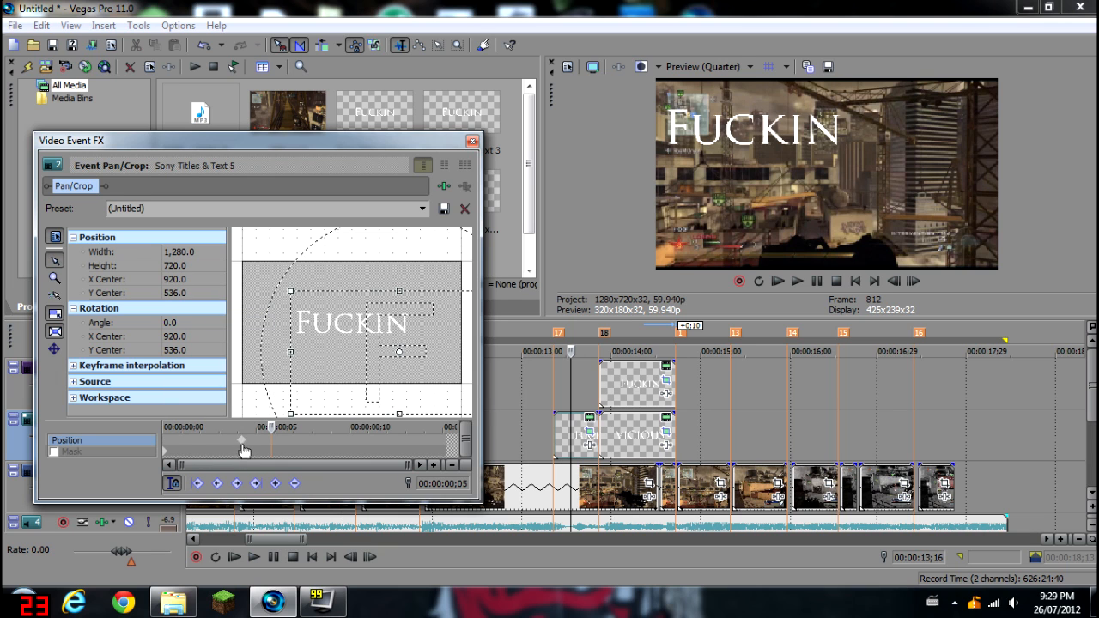
pyautogui.click(471, 140)
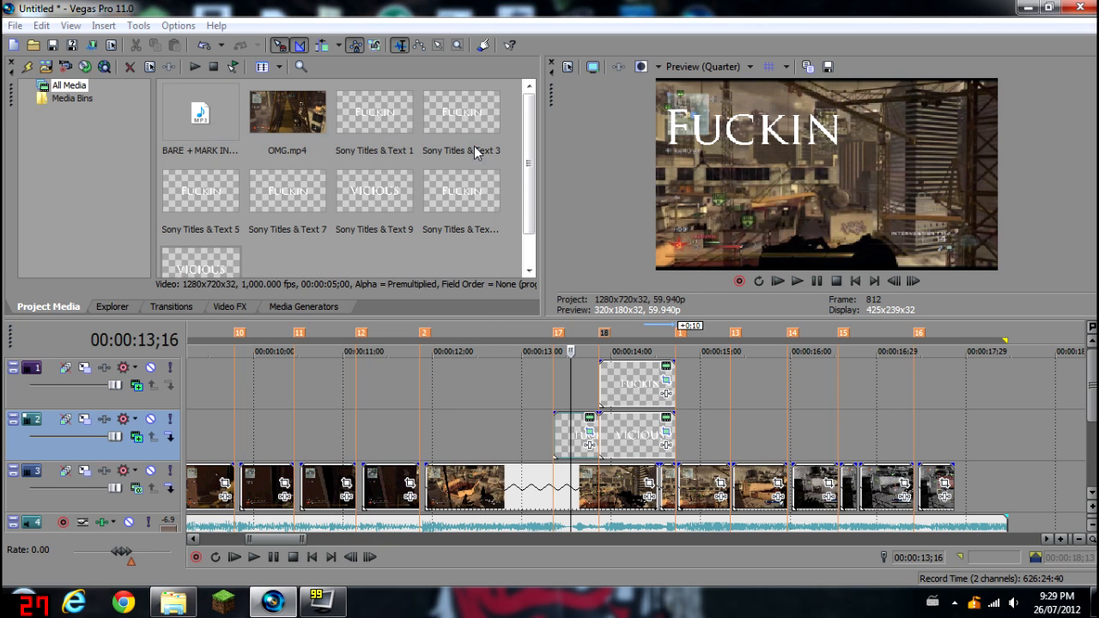
pyautogui.click(253, 557)
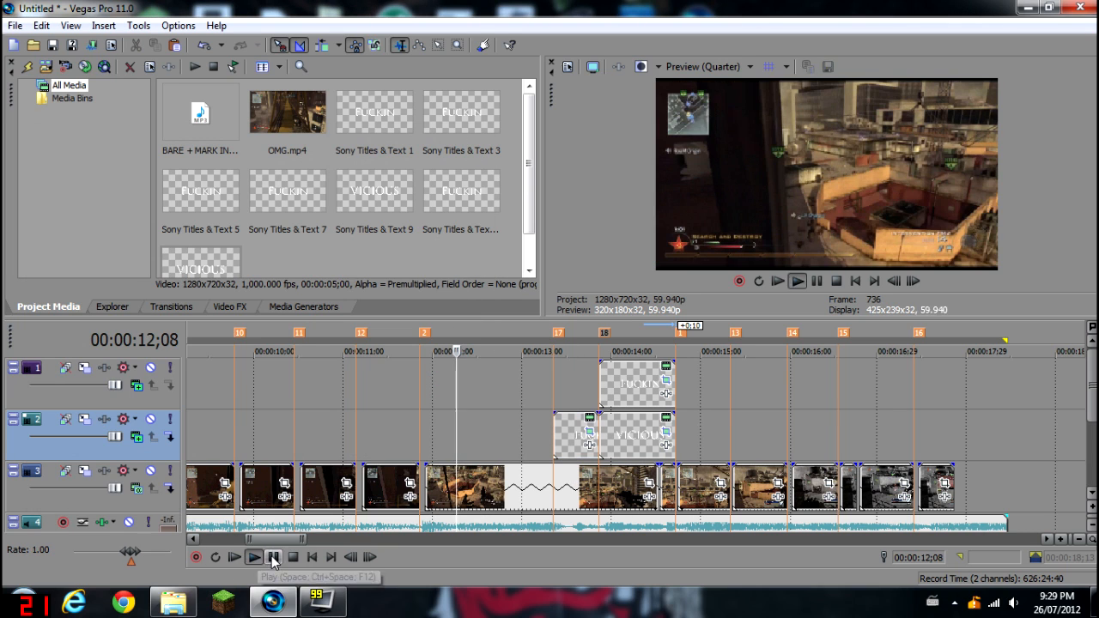
pyautogui.click(253, 556)
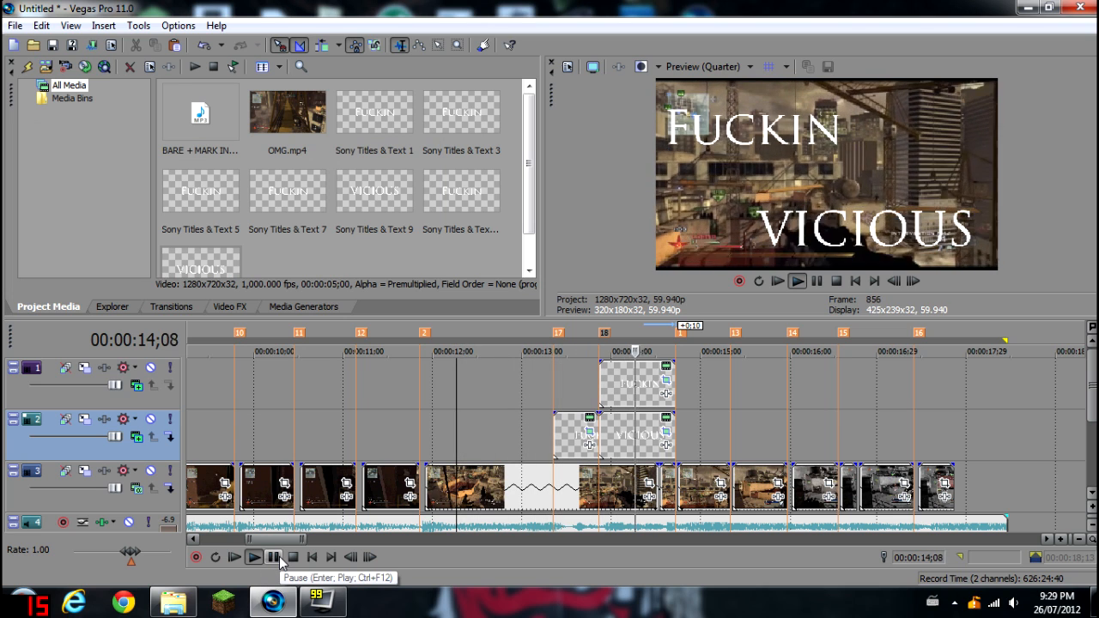
pyautogui.click(273, 557)
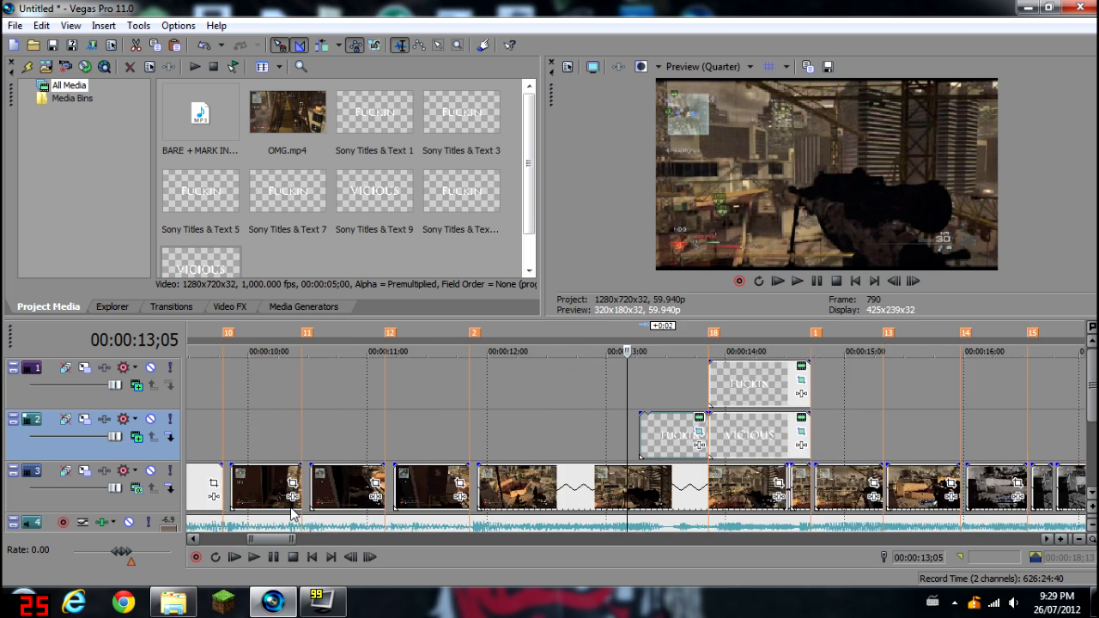
# Re-preview the section and retime the lyric title events to the beat markers
pyautogui.click(252, 556)
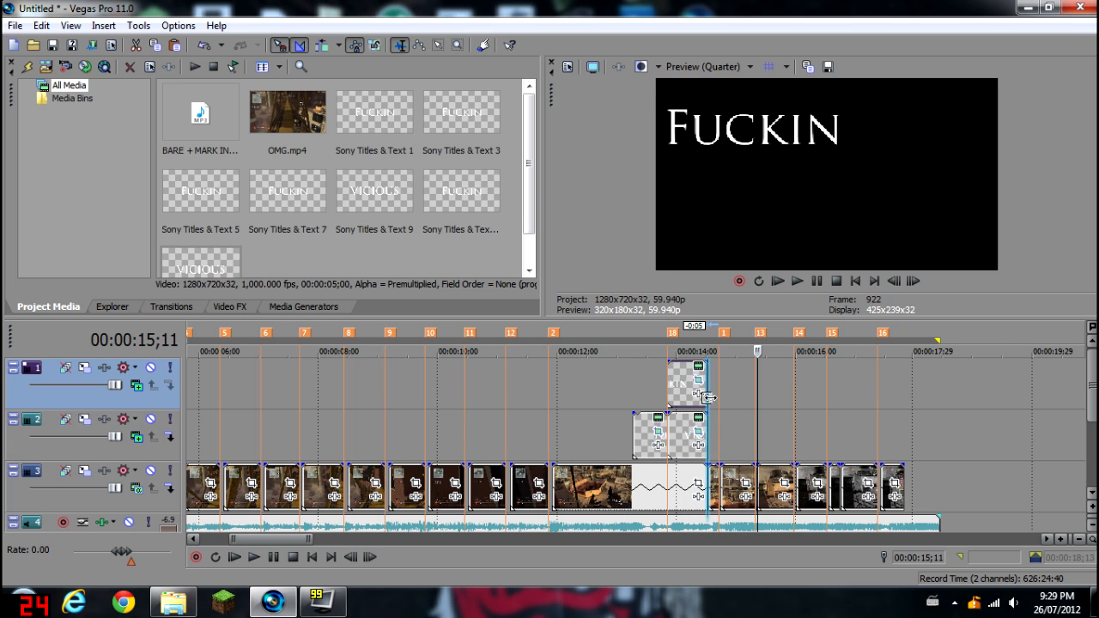
pyautogui.click(254, 558)
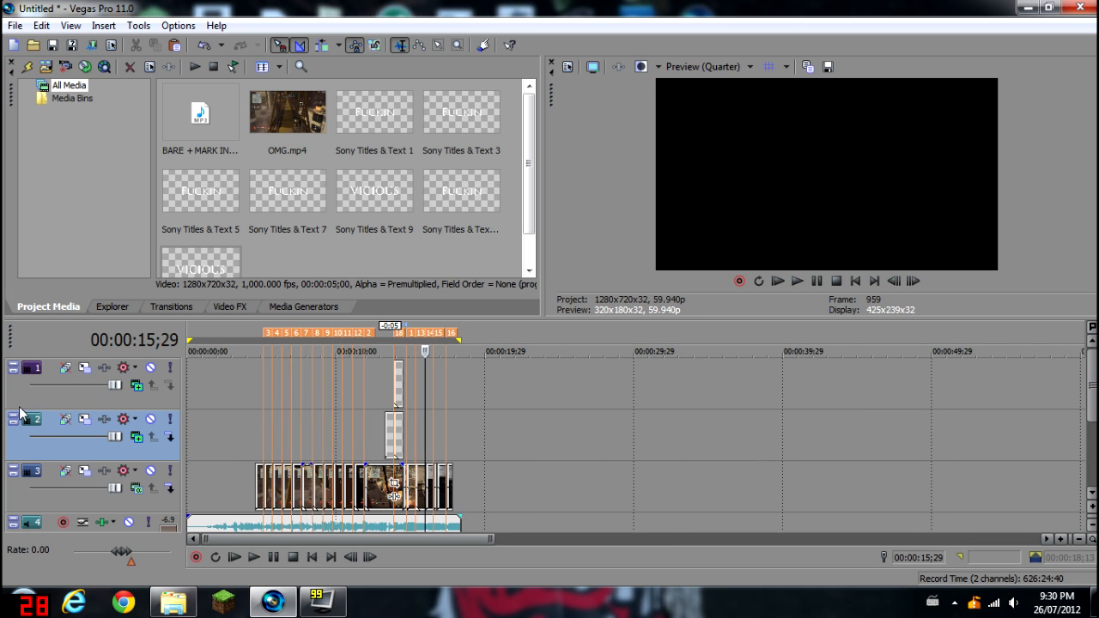
pyautogui.click(229, 307)
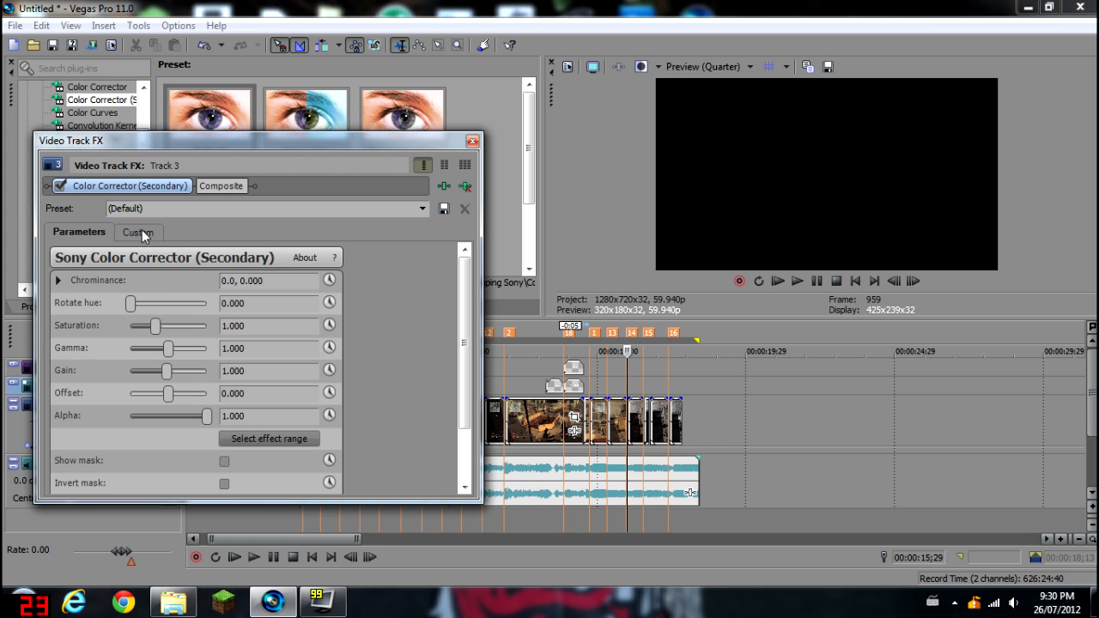
# Grade the gameplay track bluish in the secondary colour corrector with raised gamma and gain
pyautogui.click(138, 232)
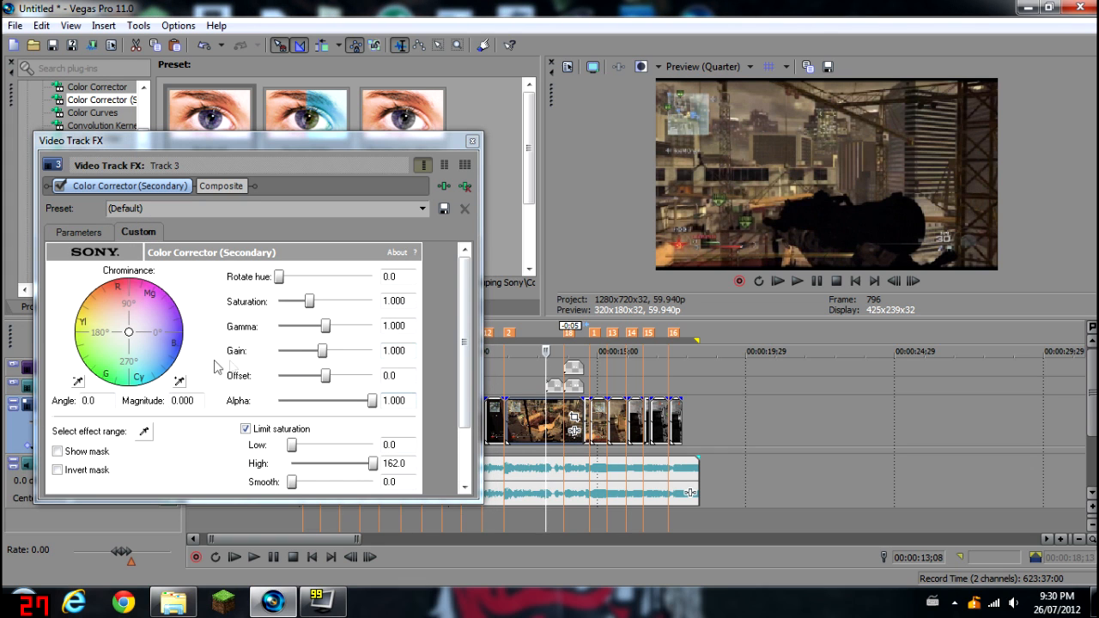
pyautogui.moveTo(128, 332); pyautogui.dragTo(145, 350)
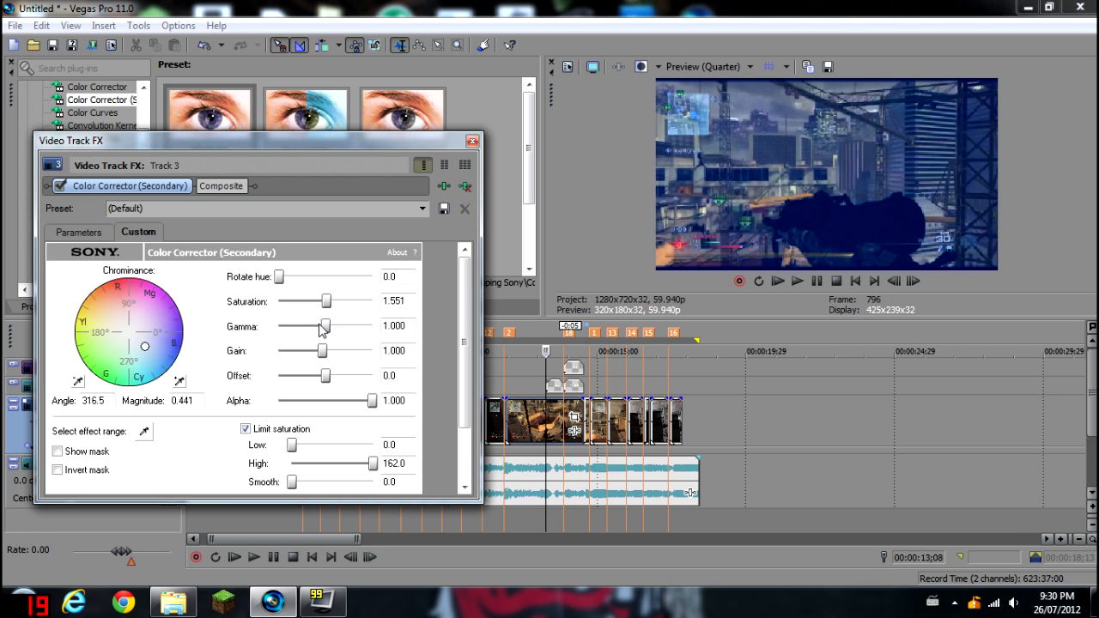
pyautogui.moveTo(325, 326); pyautogui.dragTo(316, 326)
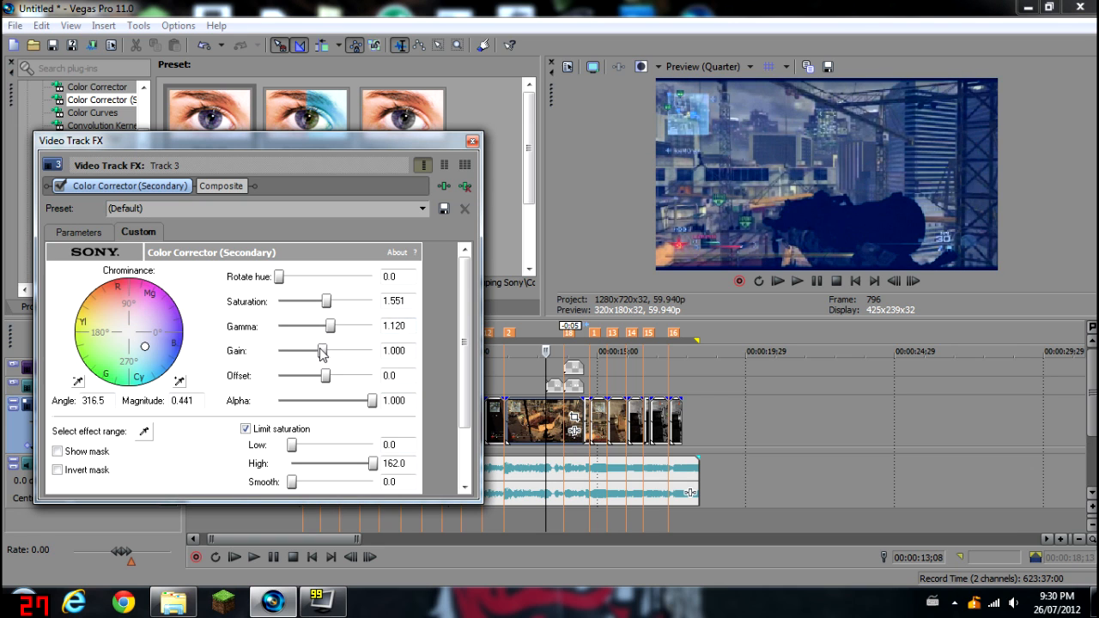
pyautogui.moveTo(322, 351); pyautogui.dragTo(333, 351)
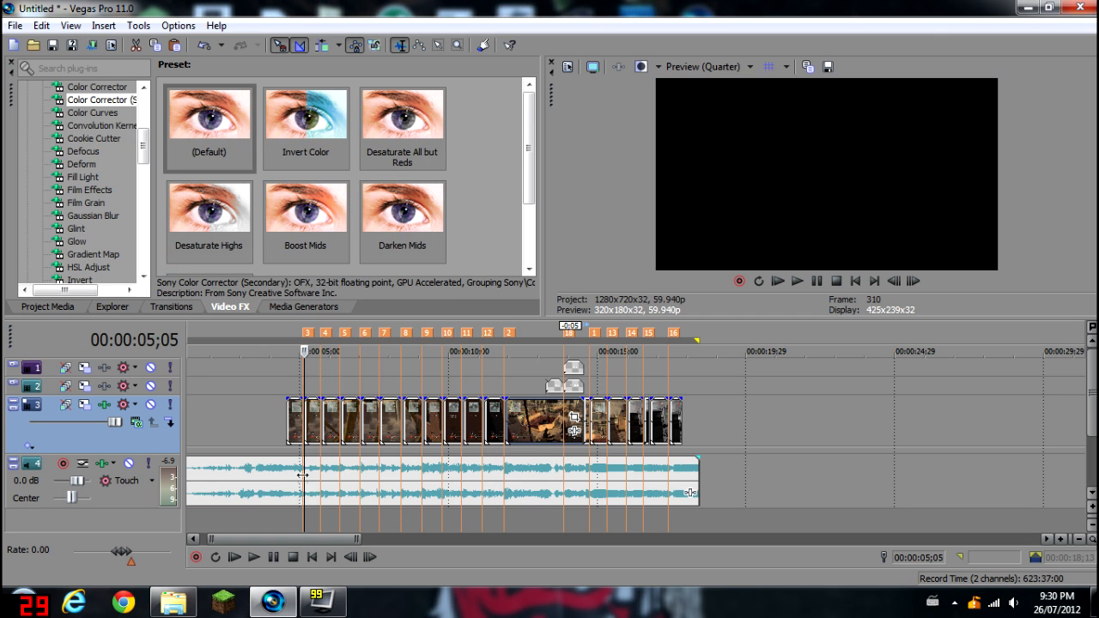
# Preview the grade, then add RSMB motion blur to Track 3's FX chain at defaults
pyautogui.click(254, 558)
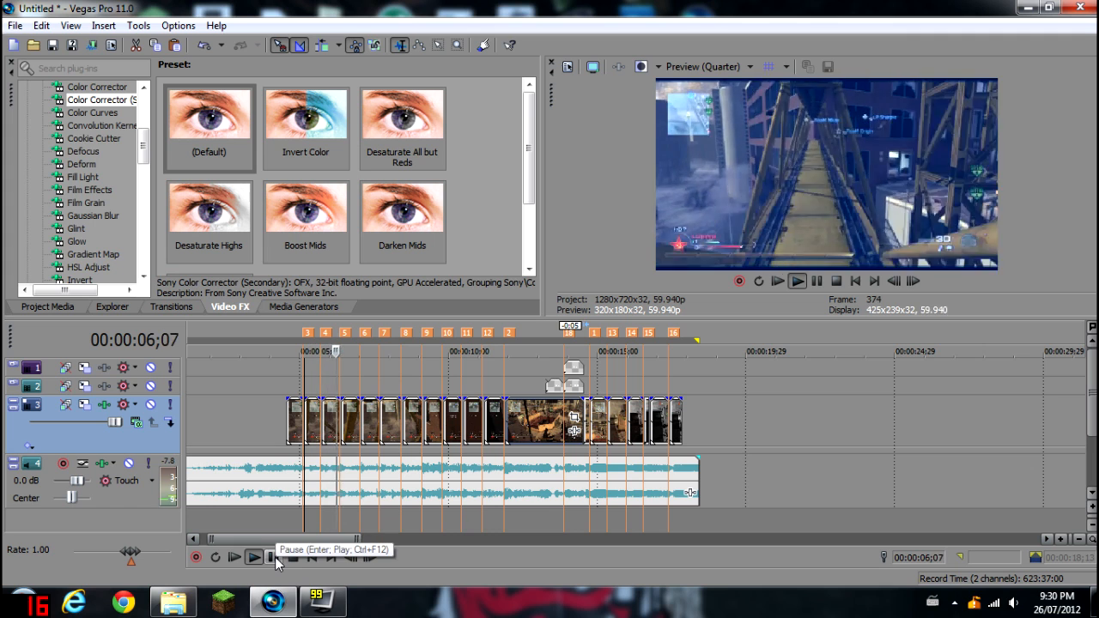
pyautogui.click(253, 557)
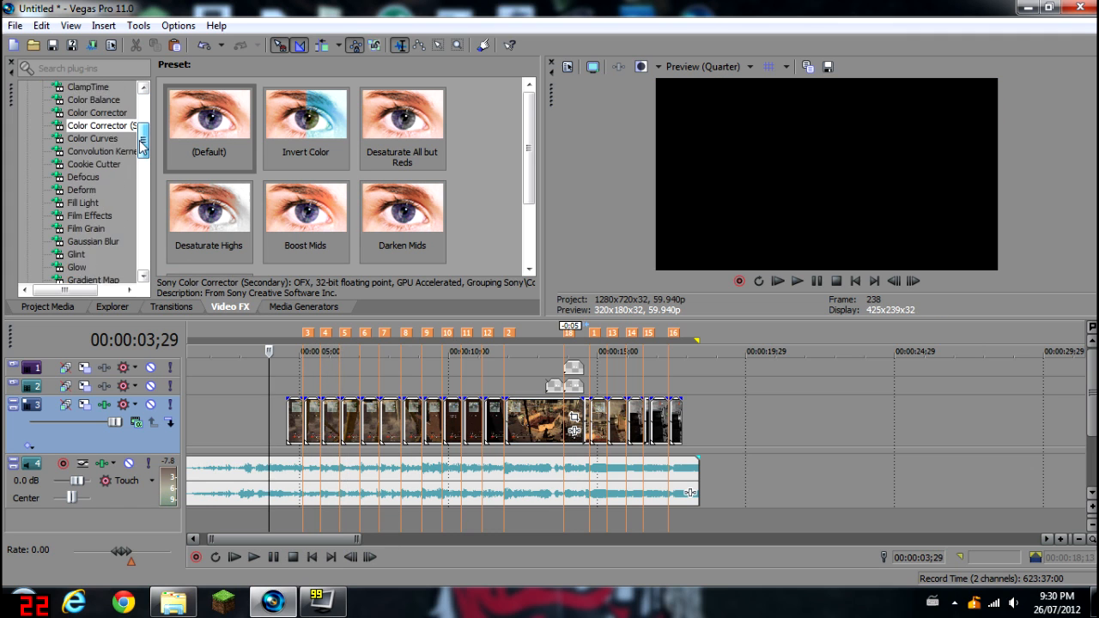
pyautogui.scroll(-3)
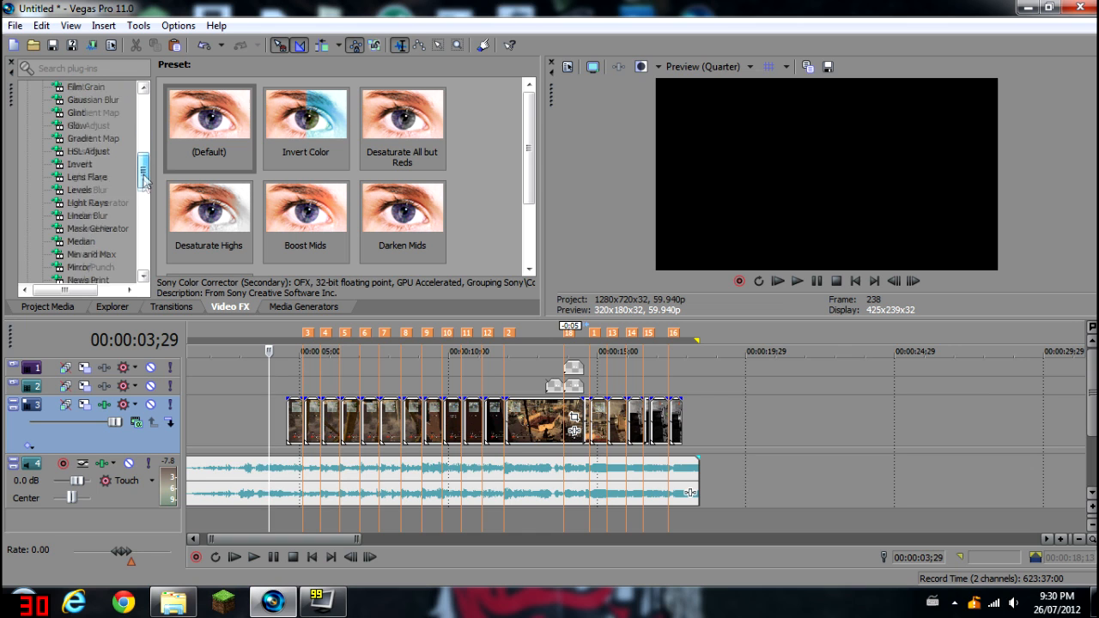
pyautogui.click(79, 164)
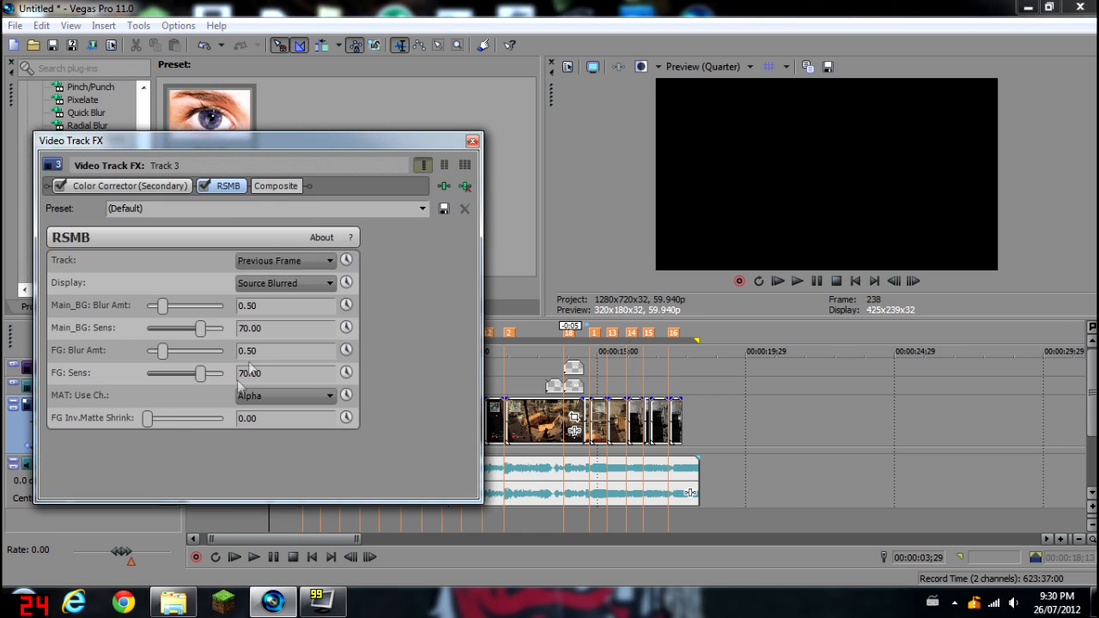
pyautogui.click(472, 141)
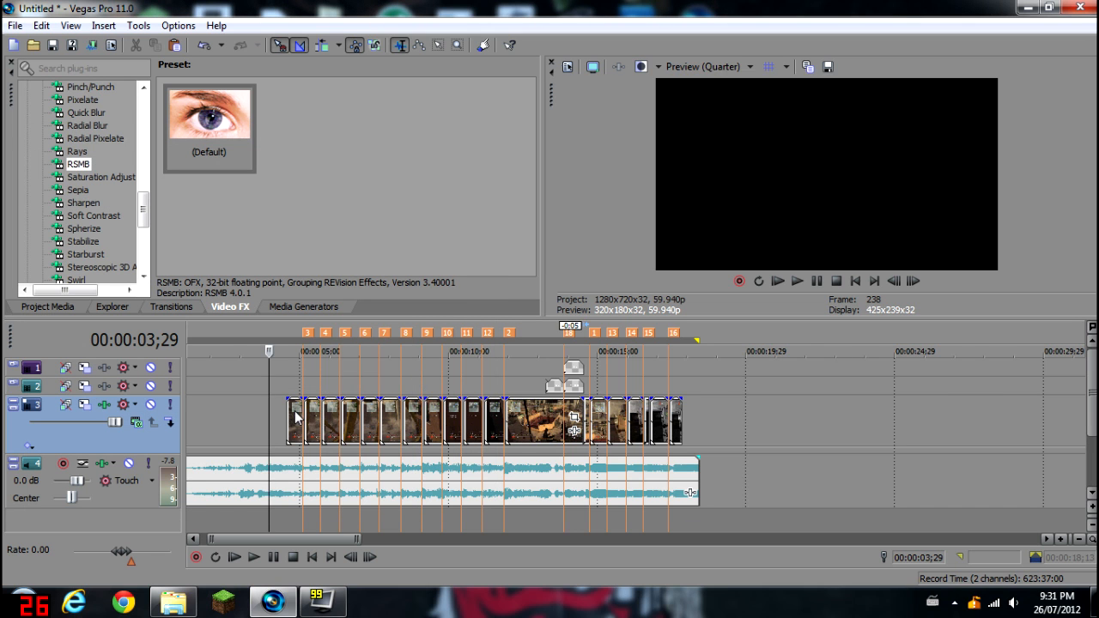
pyautogui.click(253, 556)
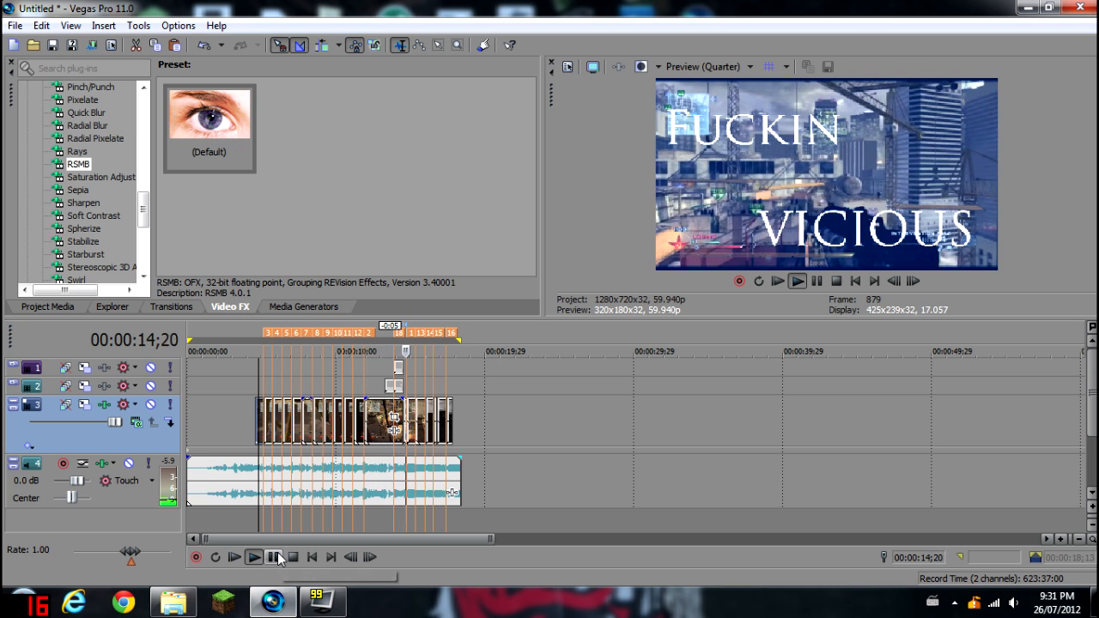
pyautogui.click(273, 557)
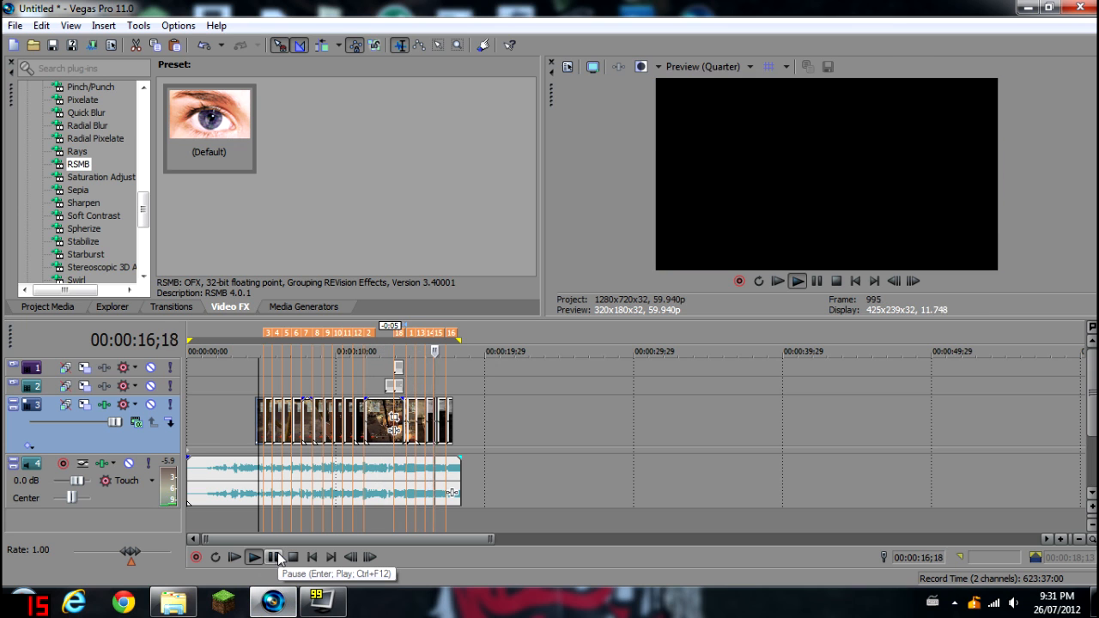
pyautogui.click(273, 556)
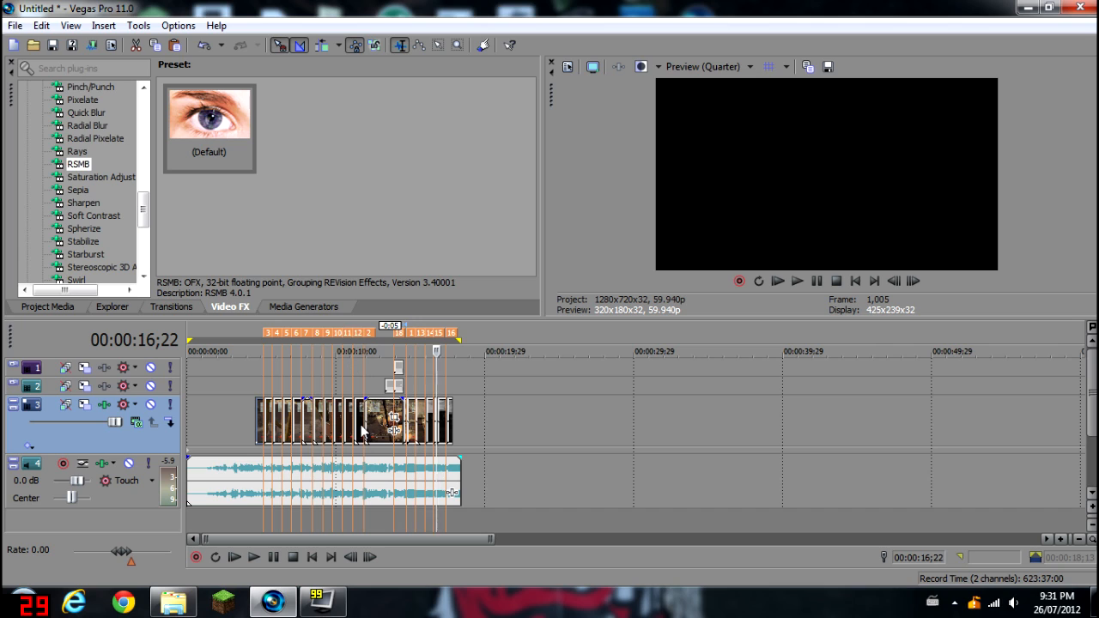